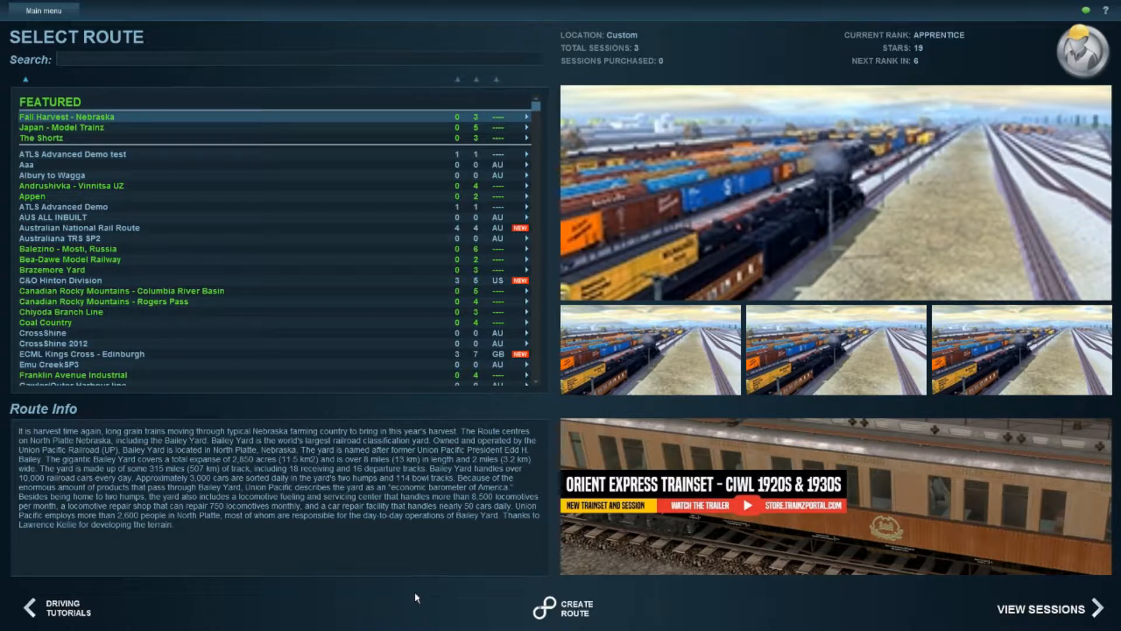
mouse_move(567, 609)
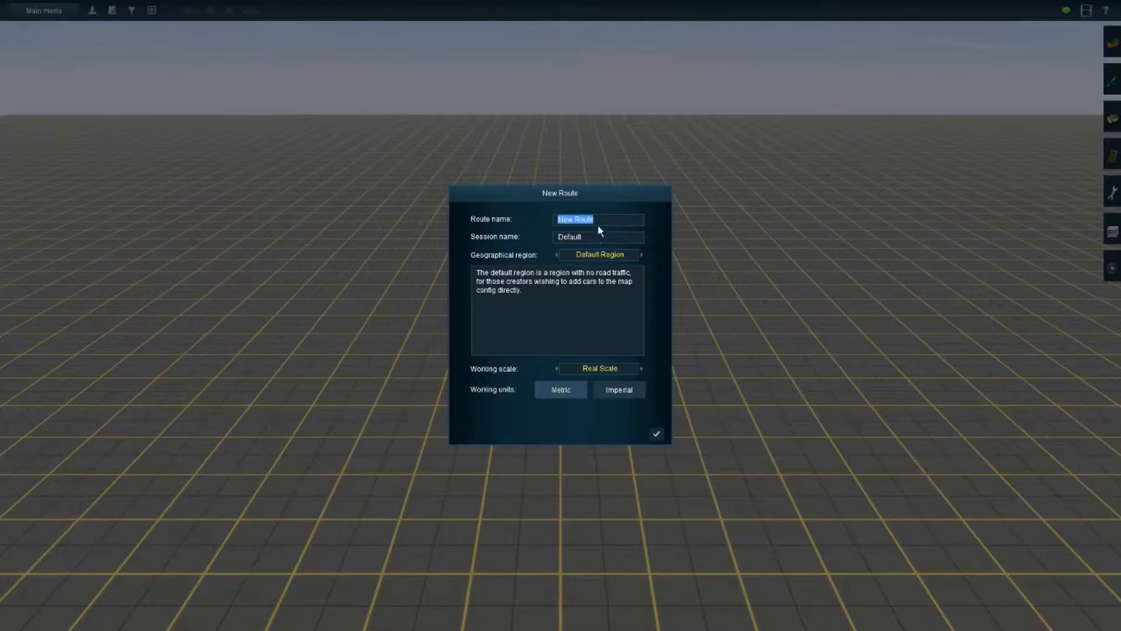
Step: Name the new route '00 test'
text(test)
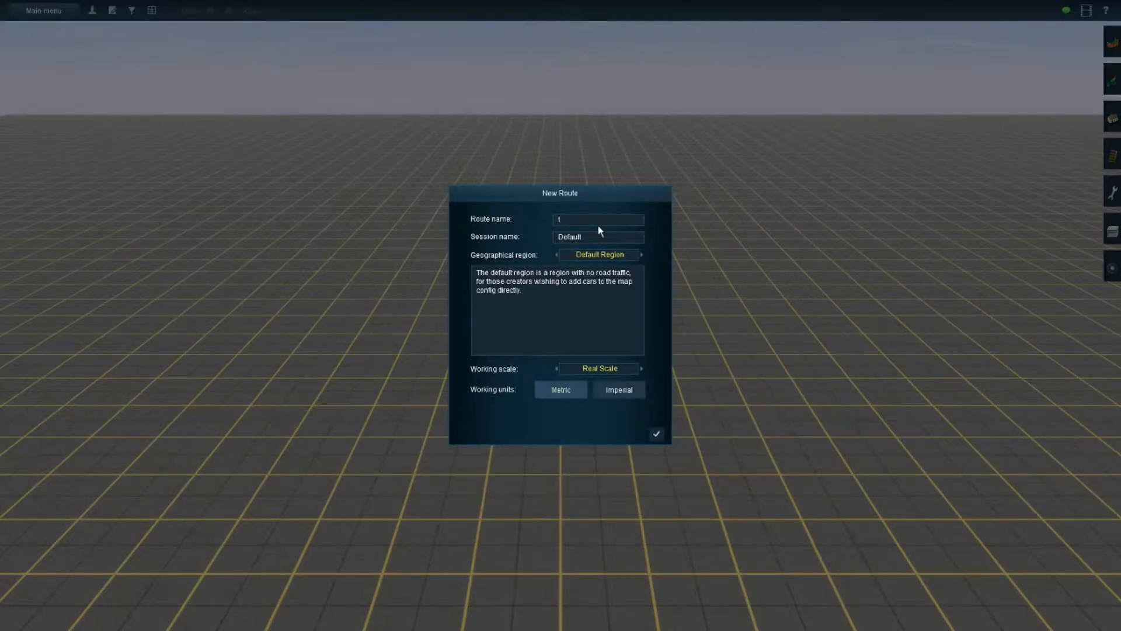
text(0)
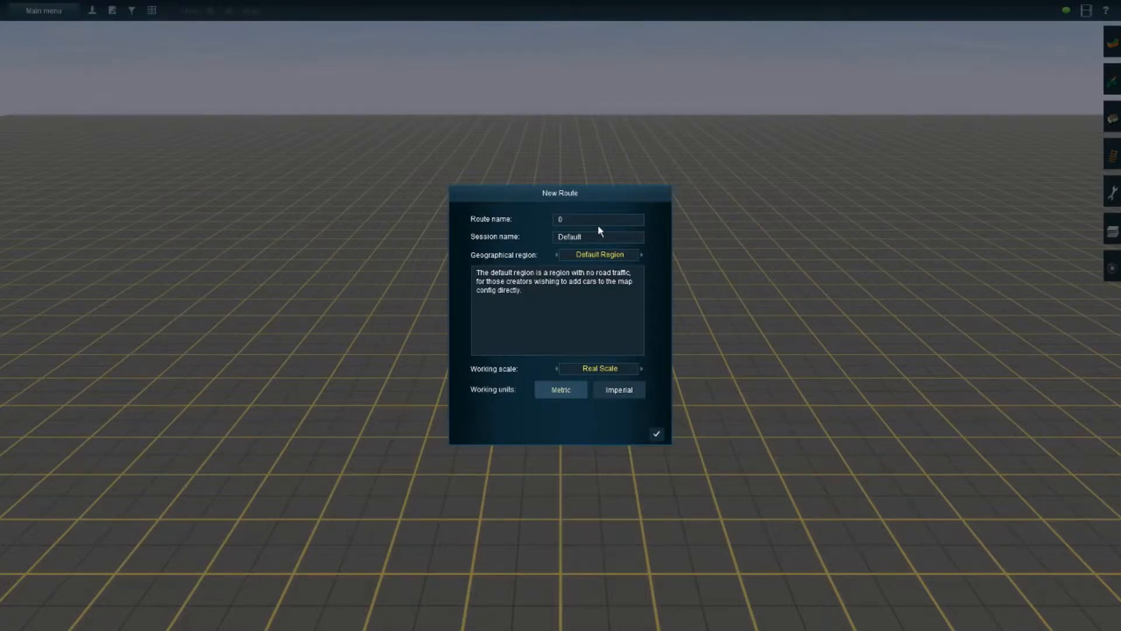
text(0 test)
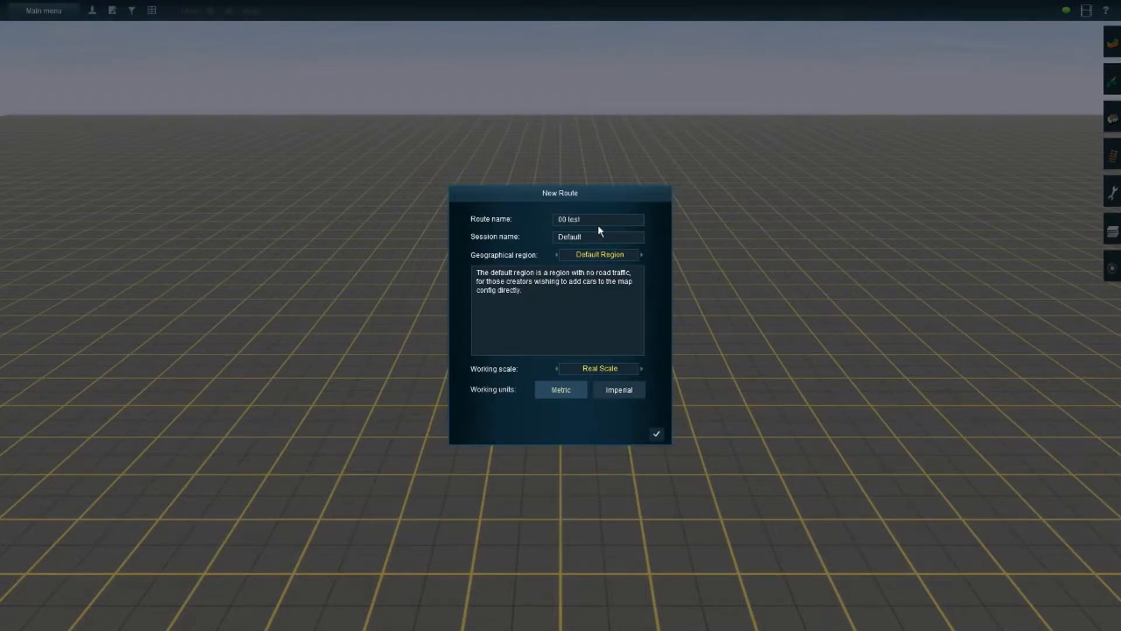
mouse_move(578, 246)
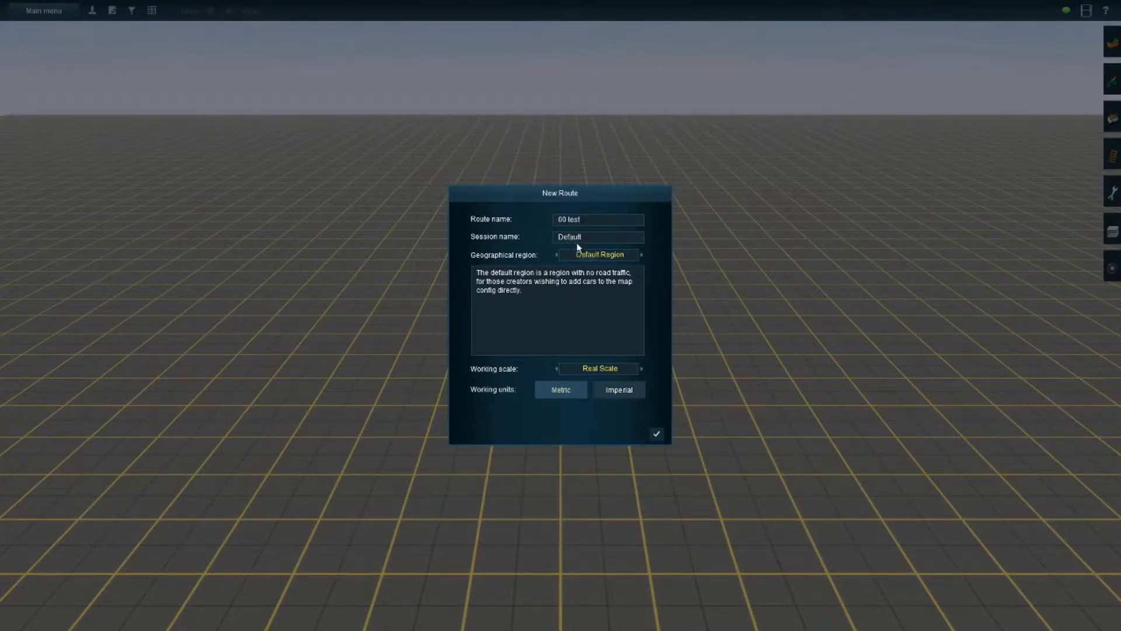
Step: Set the geographical region to Australia and accept the new route settings
click(598, 254)
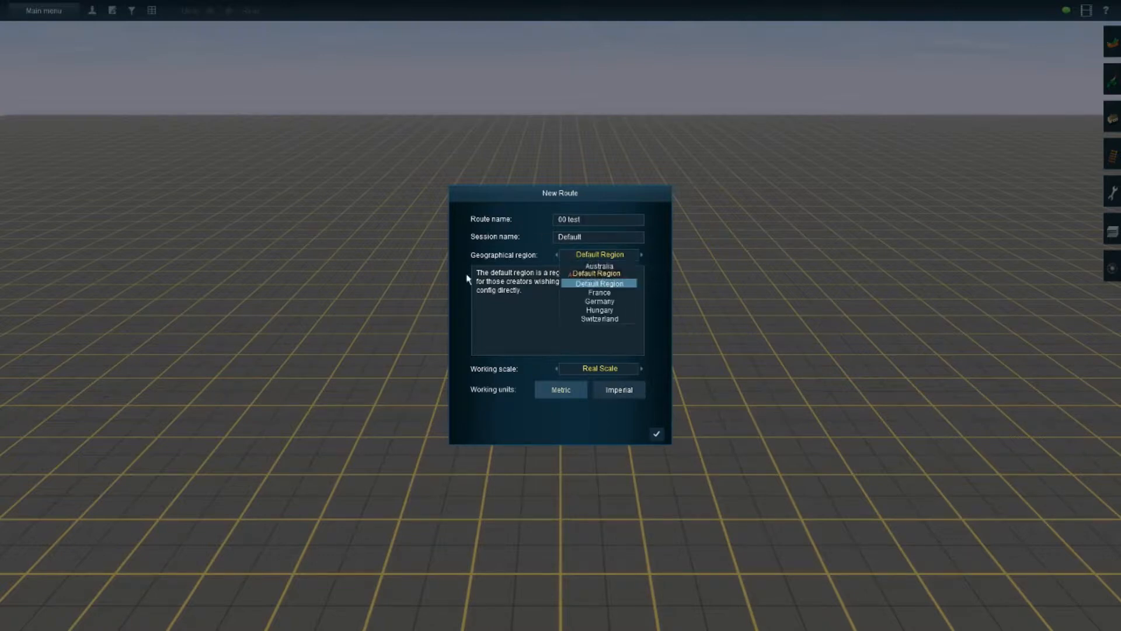
click(599, 266)
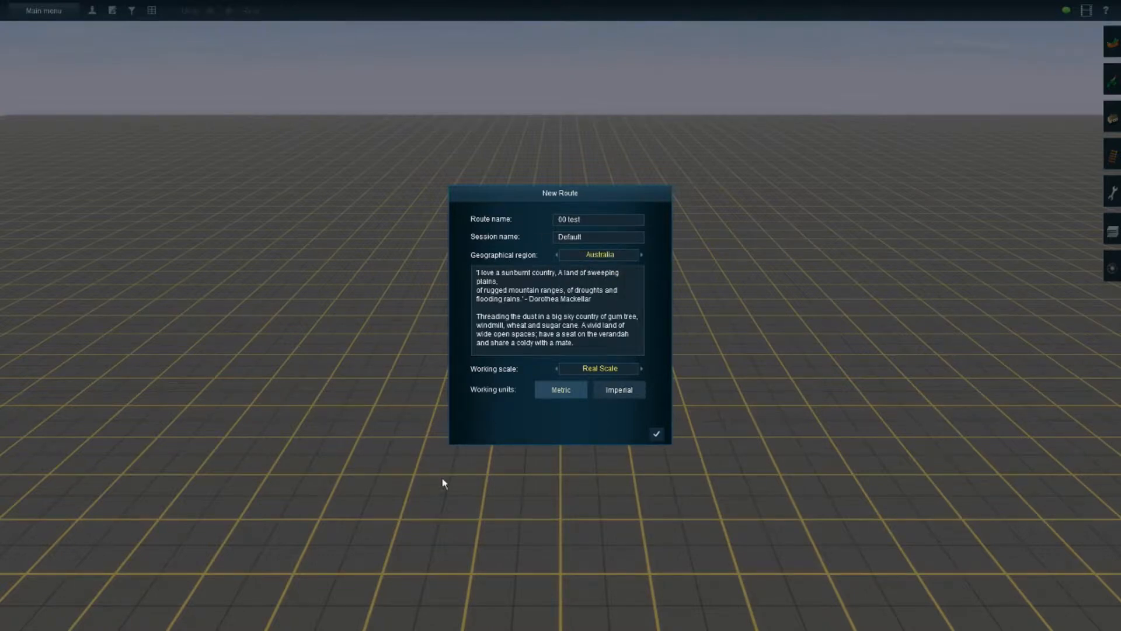
click(655, 434)
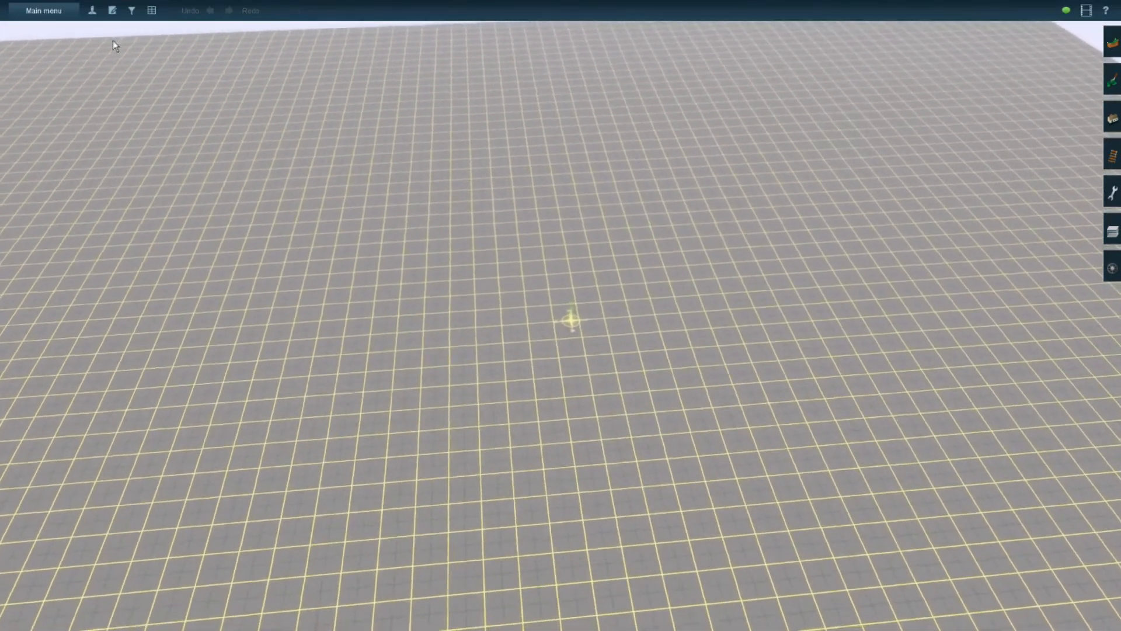
Step: Save the empty route under the name 00 test via Main menu > Save
click(44, 10)
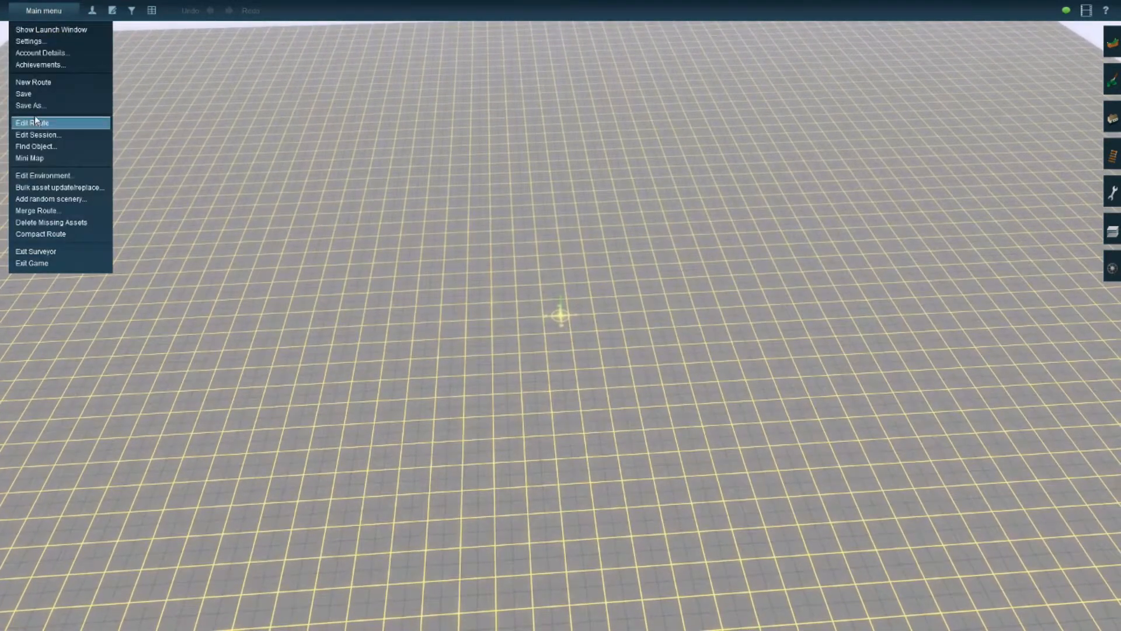
mouse_move(28, 93)
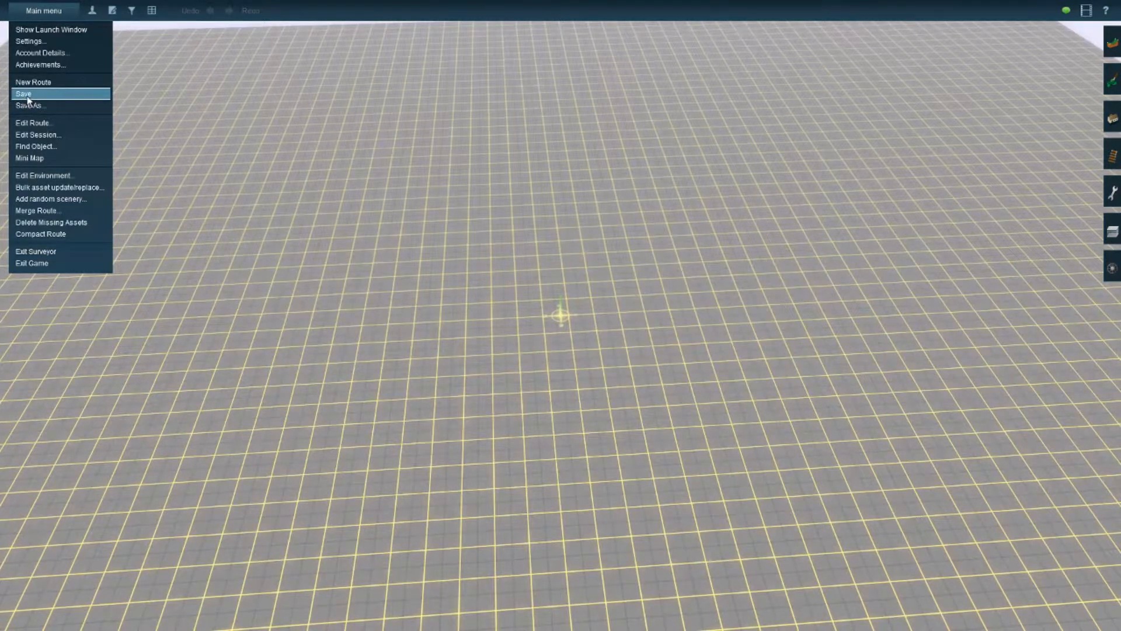
click(23, 93)
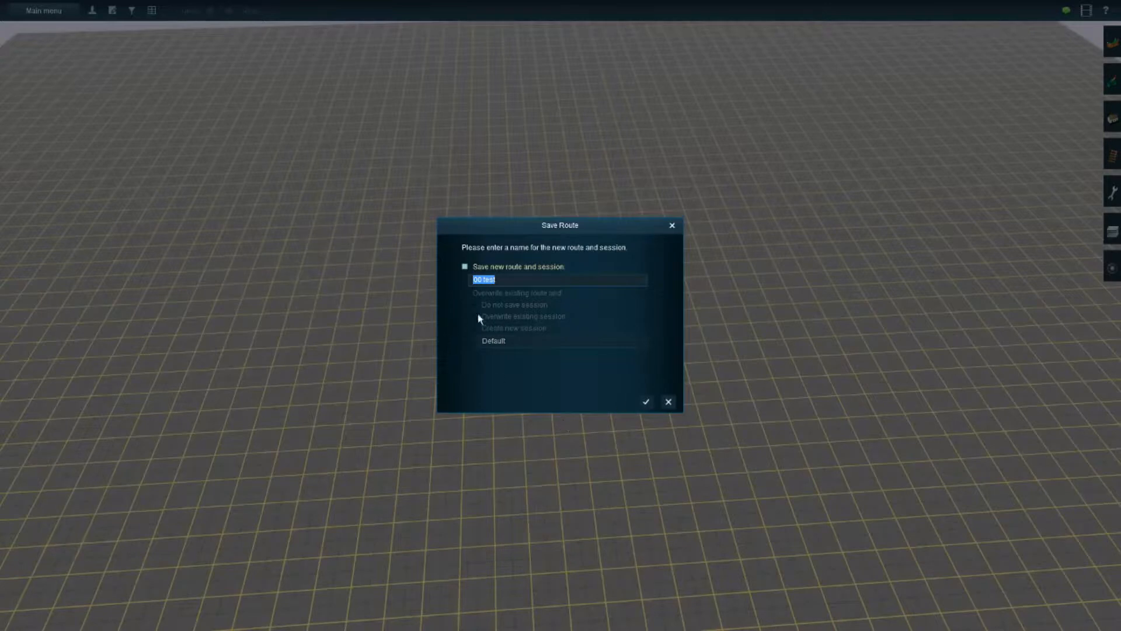
click(645, 400)
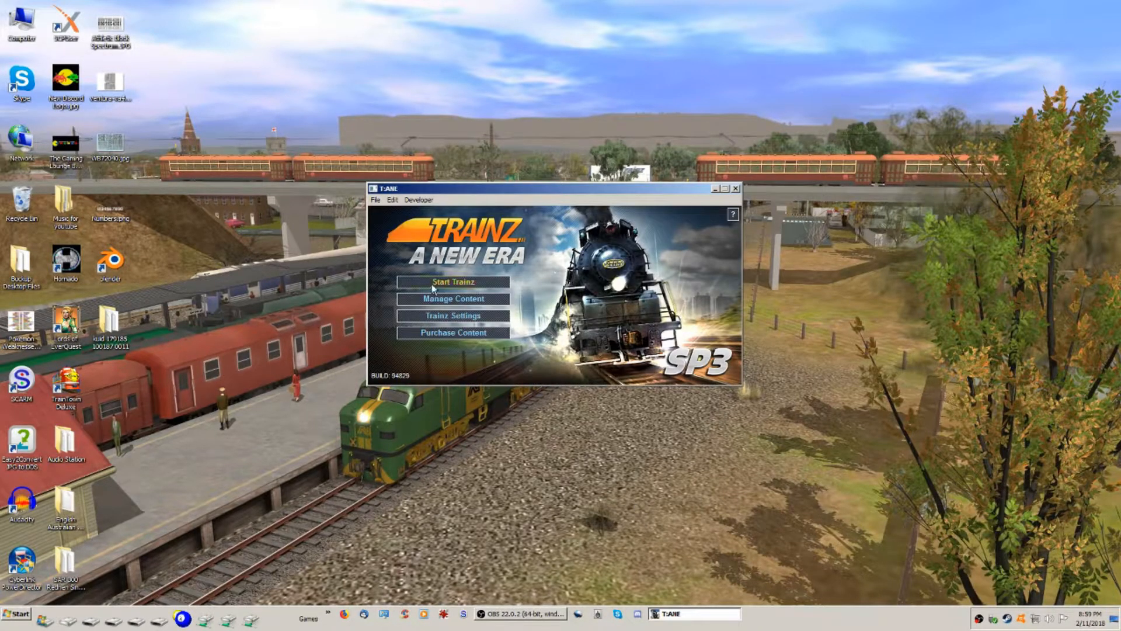
Step: Start Trainz, reopen 00 test for editing and keep its unsubmitted changes
click(451, 281)
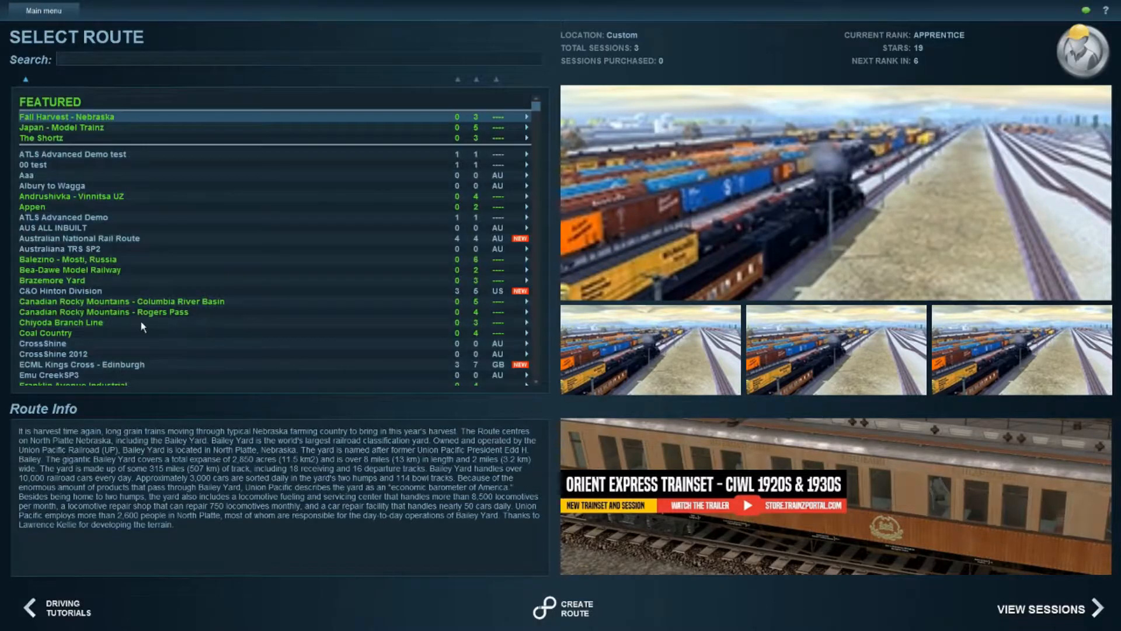
mouse_move(28, 171)
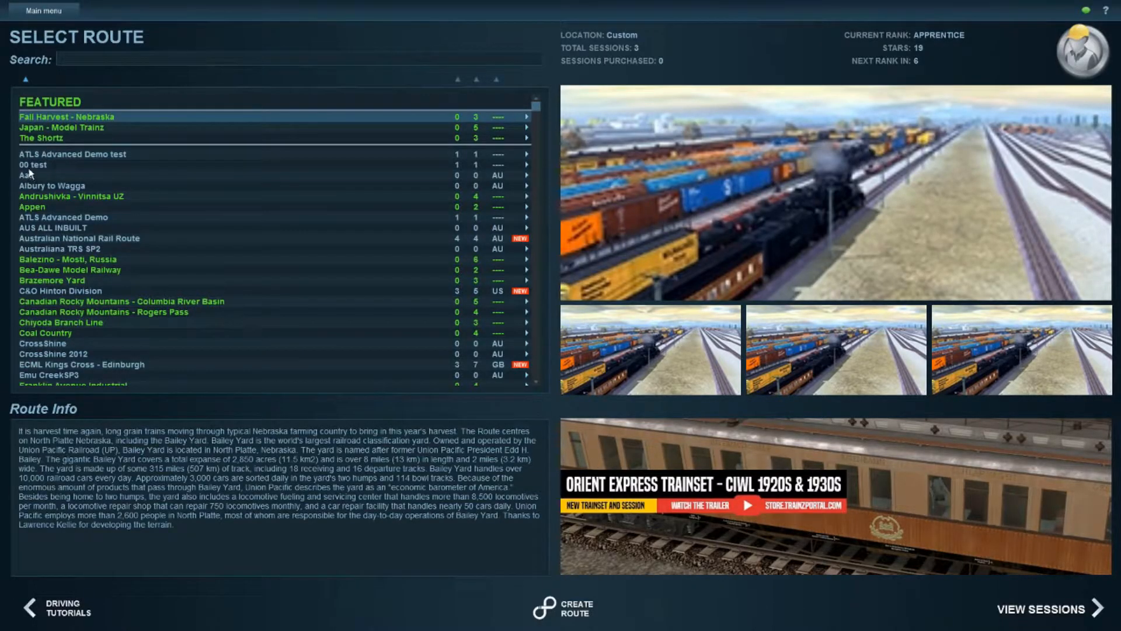
click(33, 165)
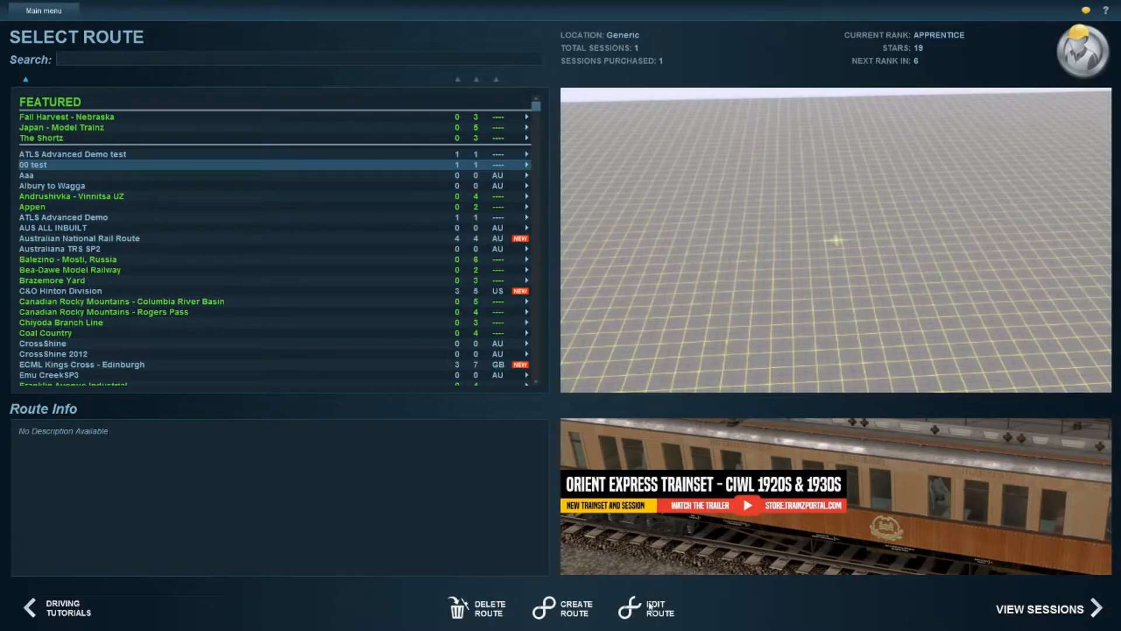
click(646, 607)
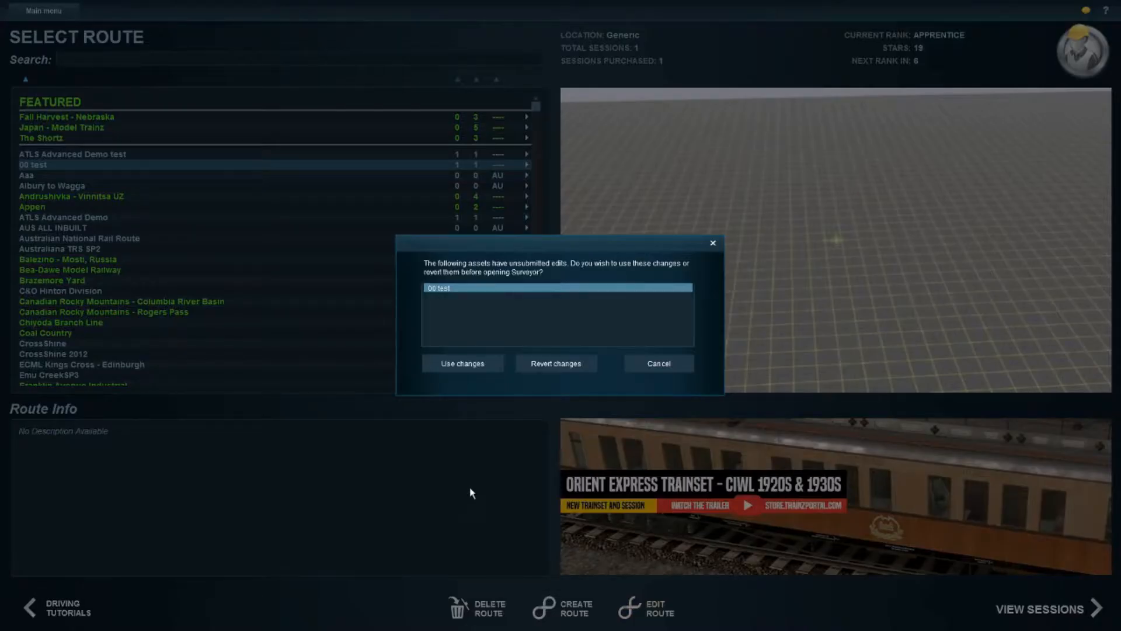
click(463, 363)
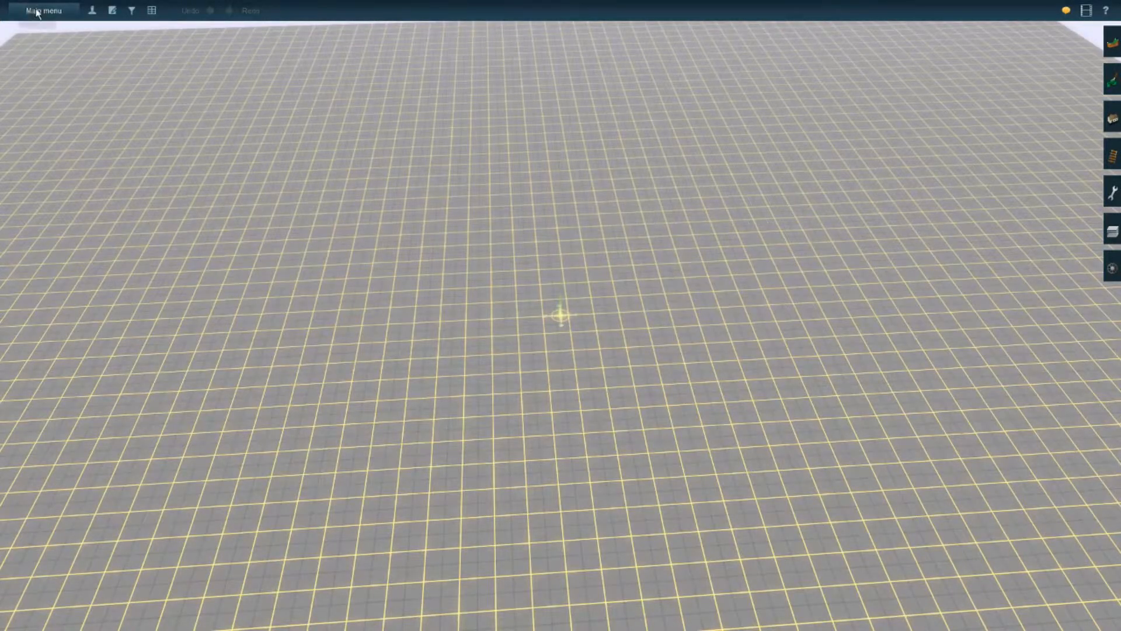
Step: Start Merge Route from the Main menu, choose the route to merge and confirm to reach the placement map
click(43, 11)
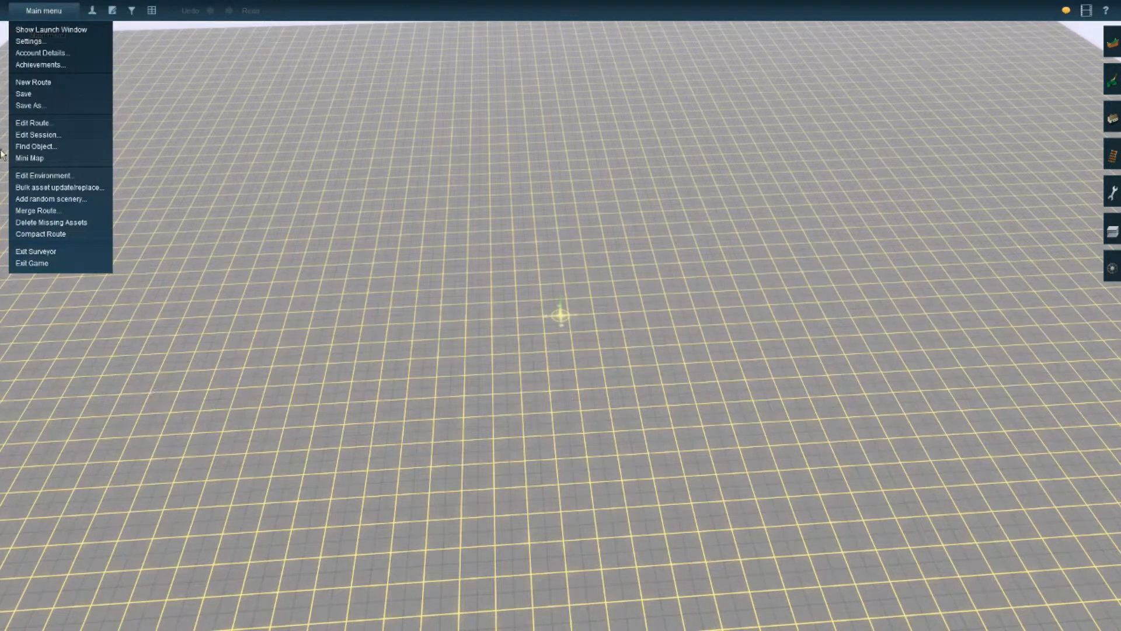
mouse_move(37, 210)
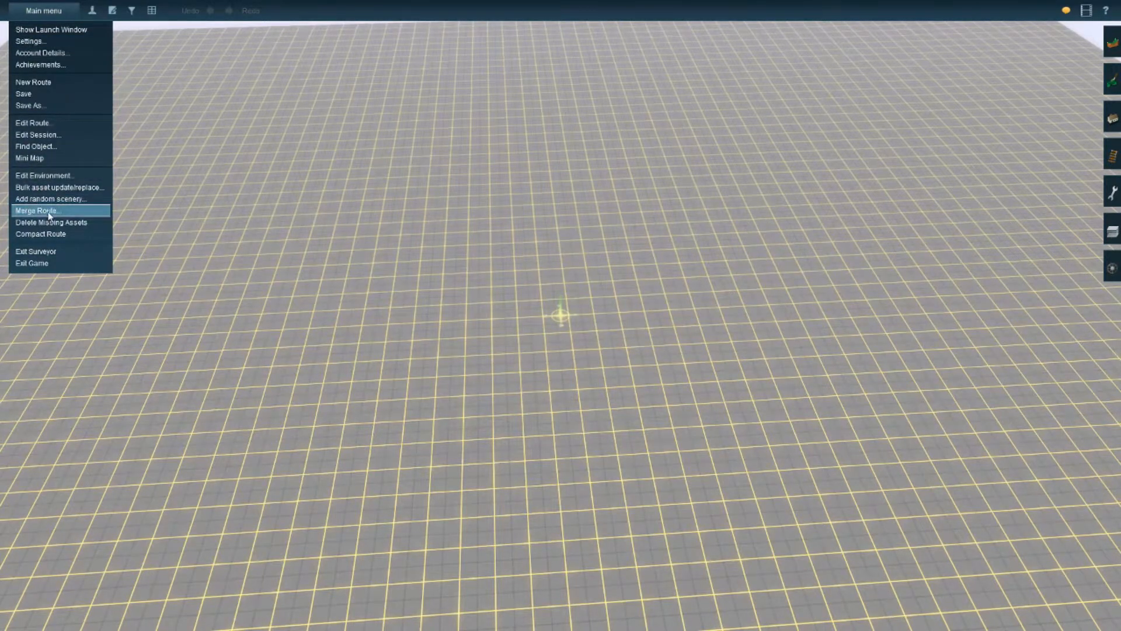
click(36, 210)
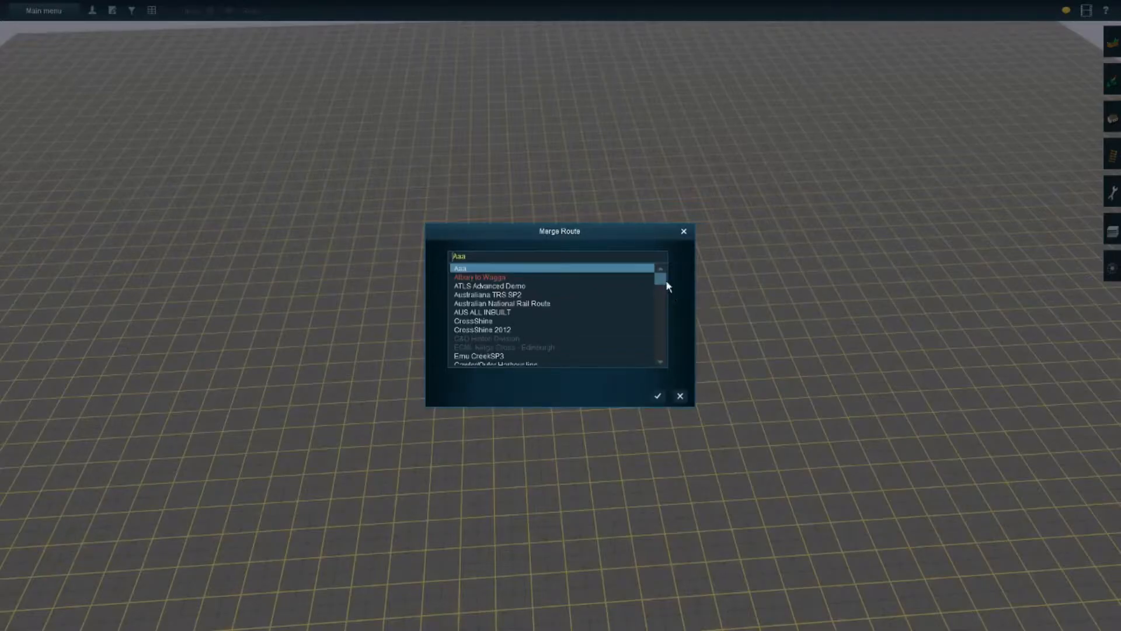
scroll(down, 3)
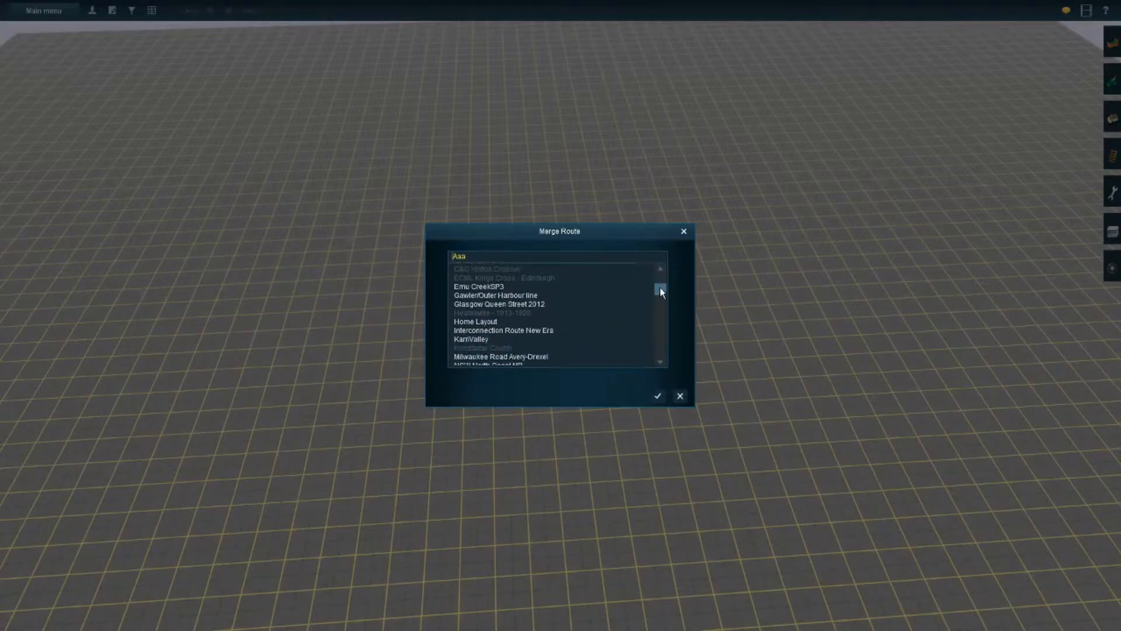
scroll(down, 3)
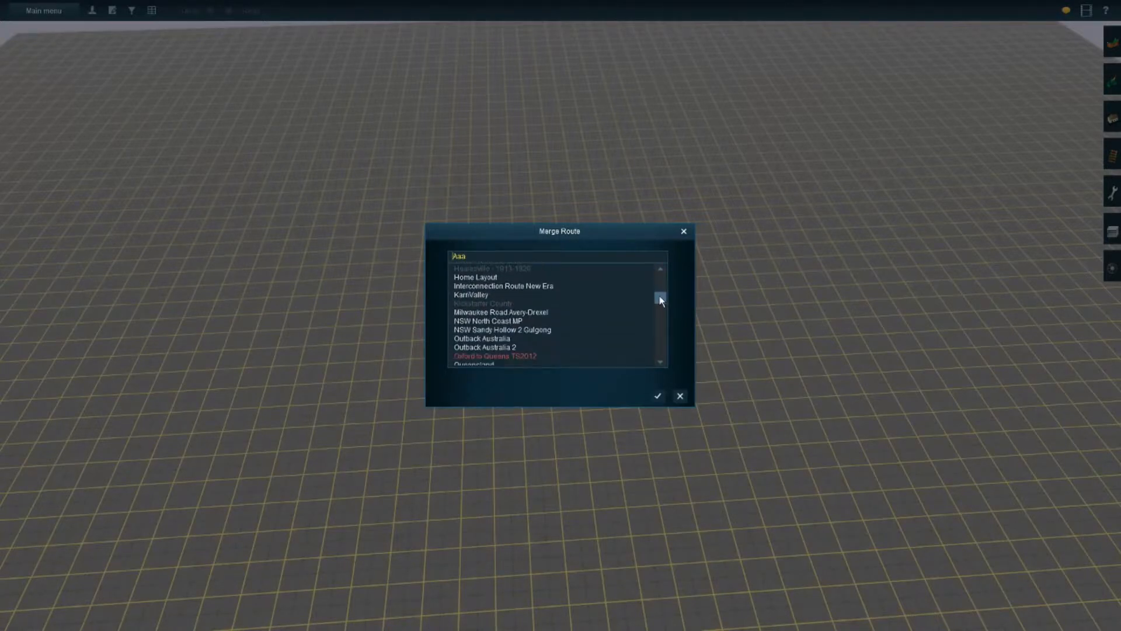
scroll(down, 3)
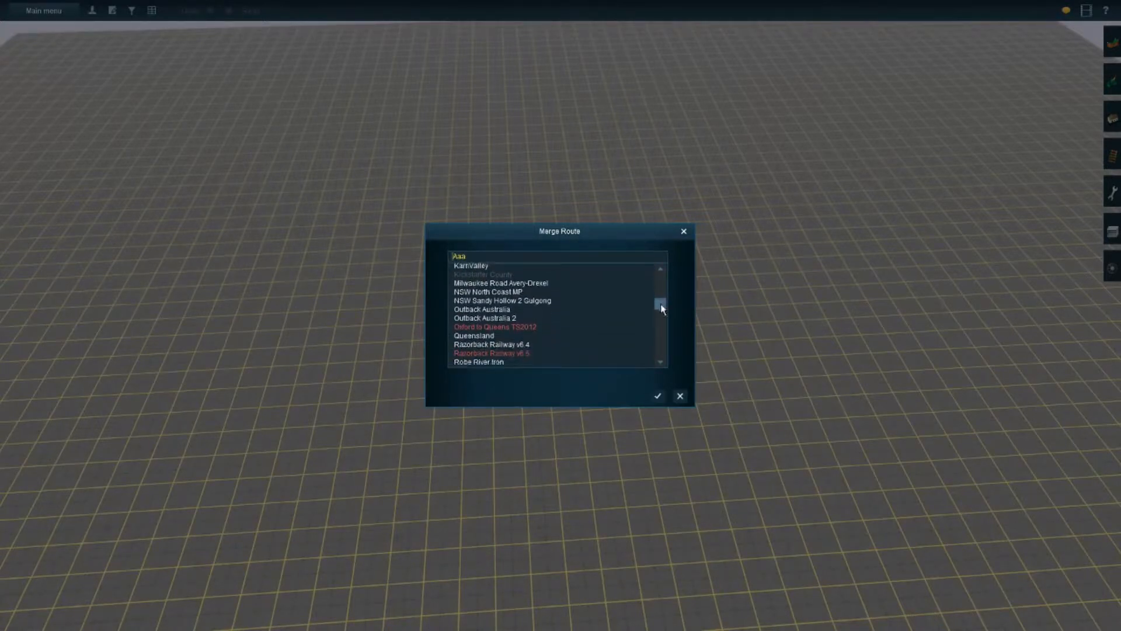
scroll(down, 3)
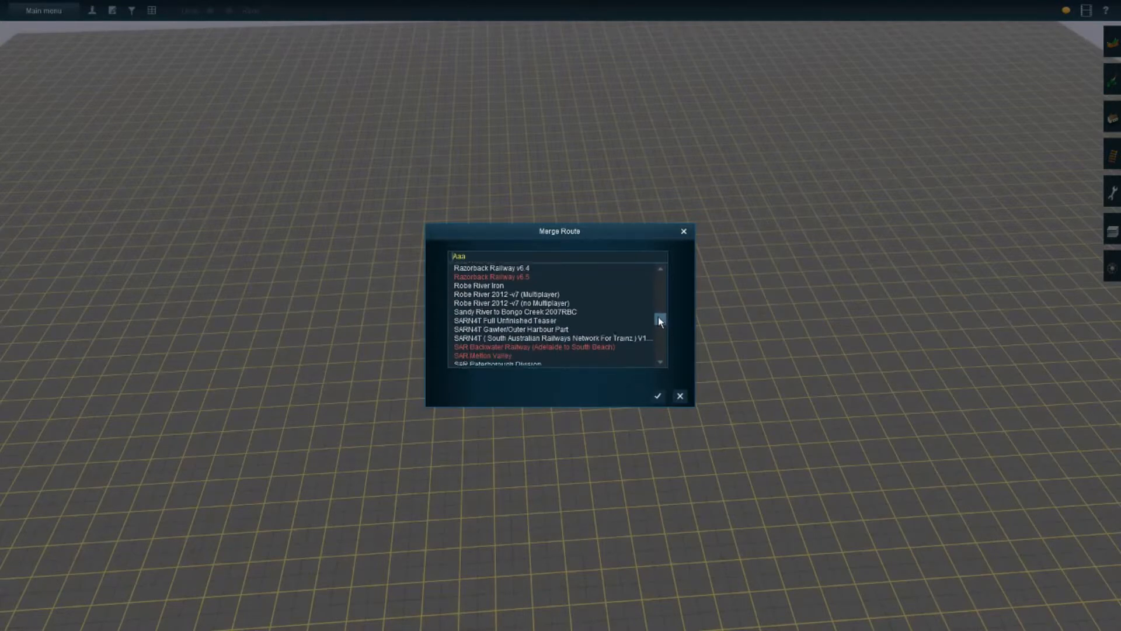
scroll(up, 3)
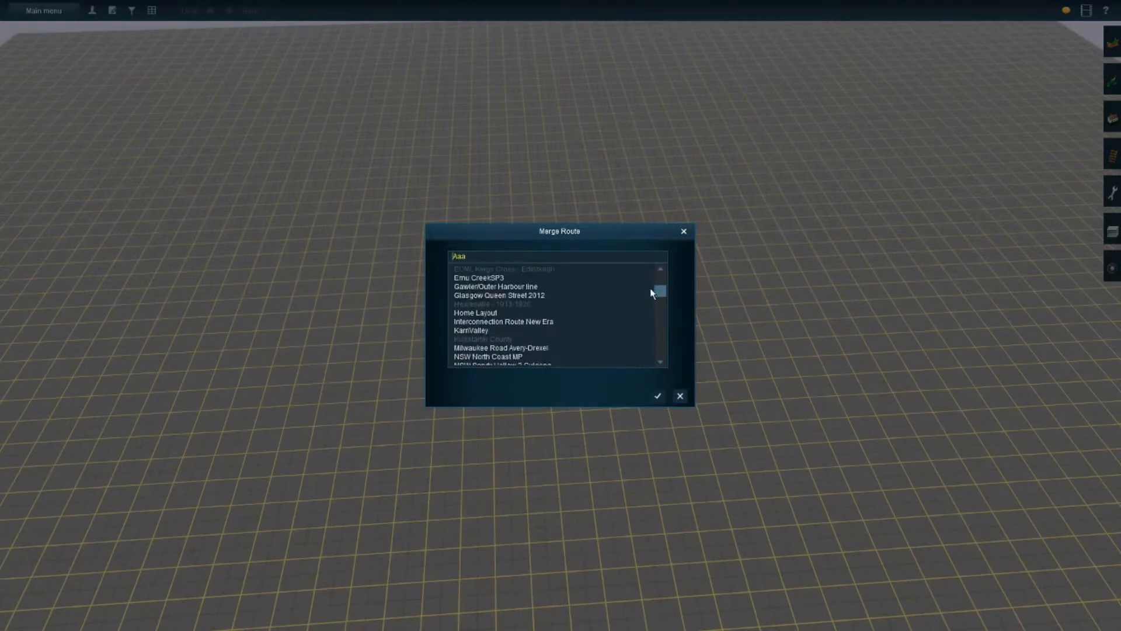
scroll(up, 3)
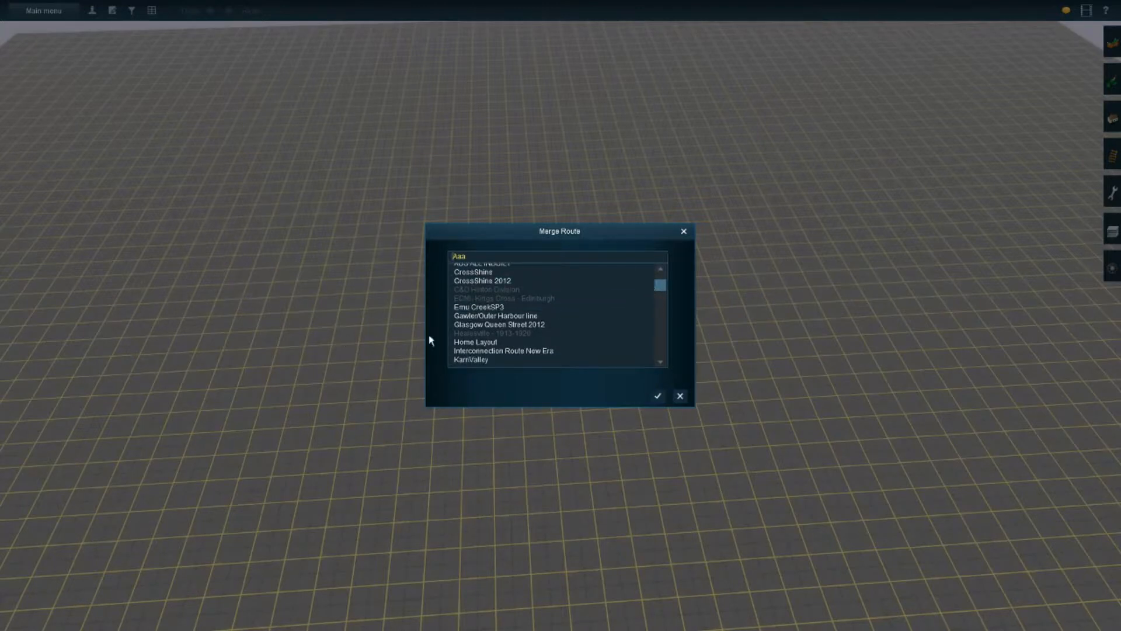
click(496, 316)
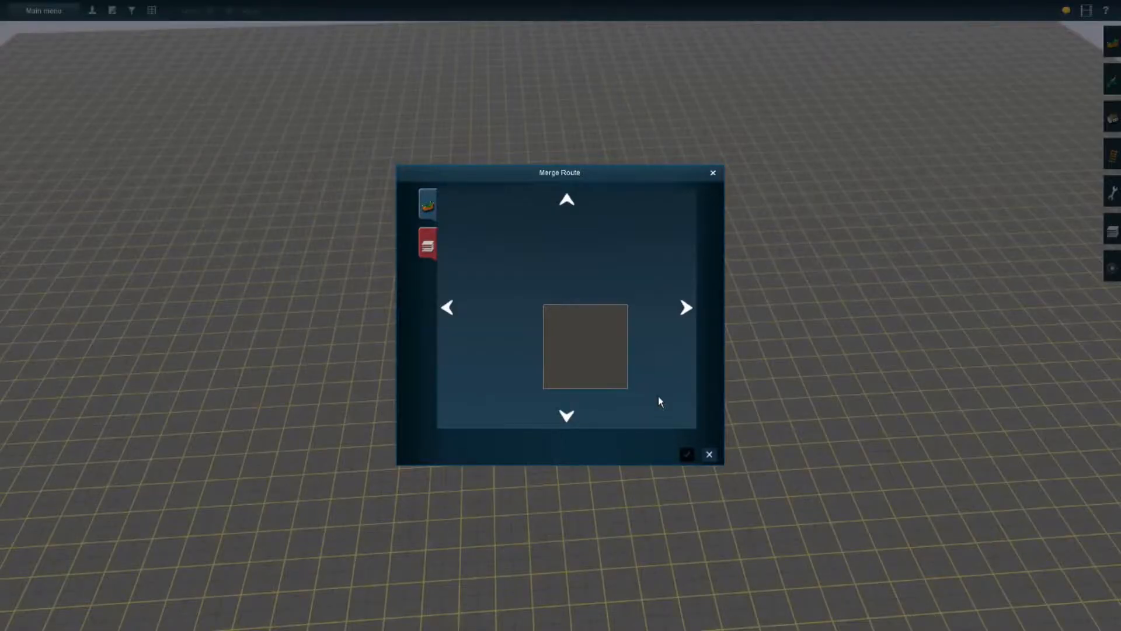
mouse_move(432, 278)
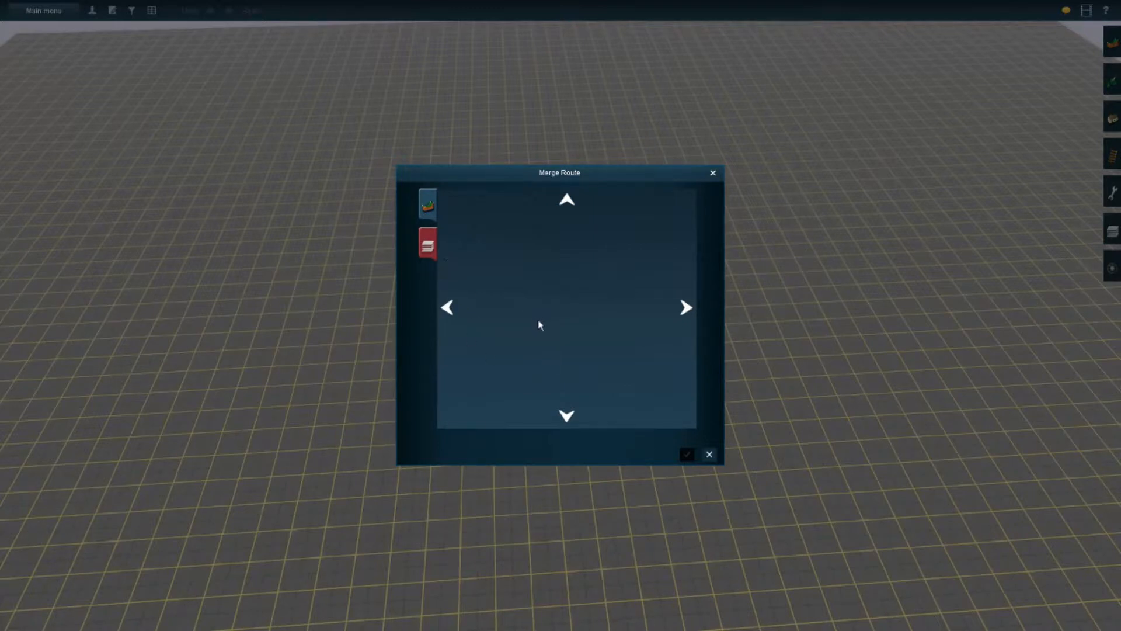
mouse_move(701, 313)
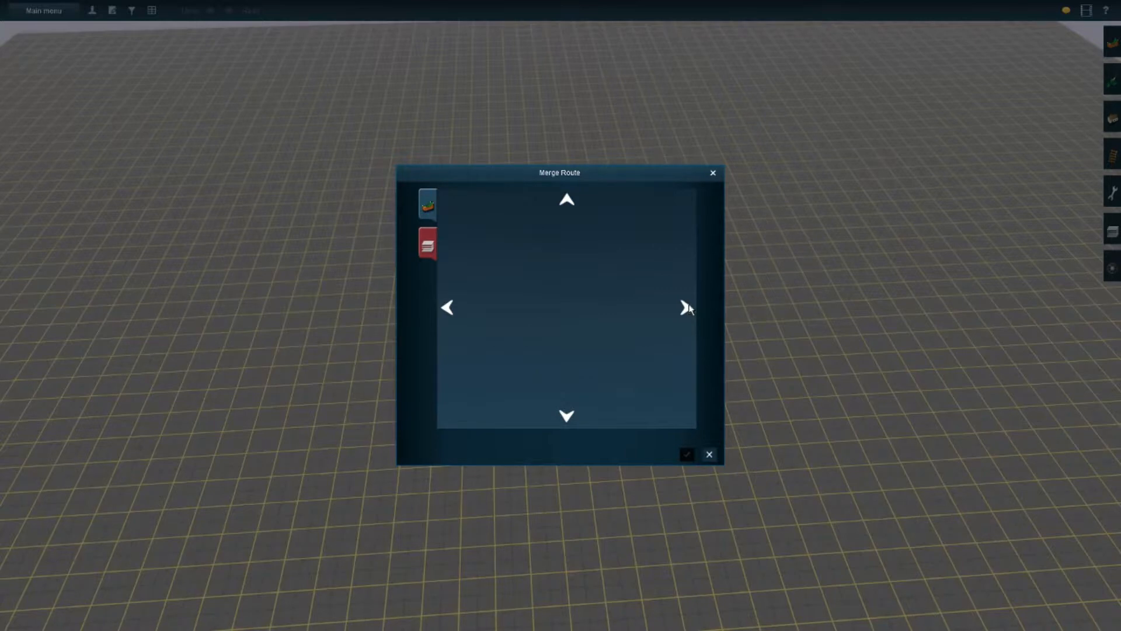
mouse_move(689, 313)
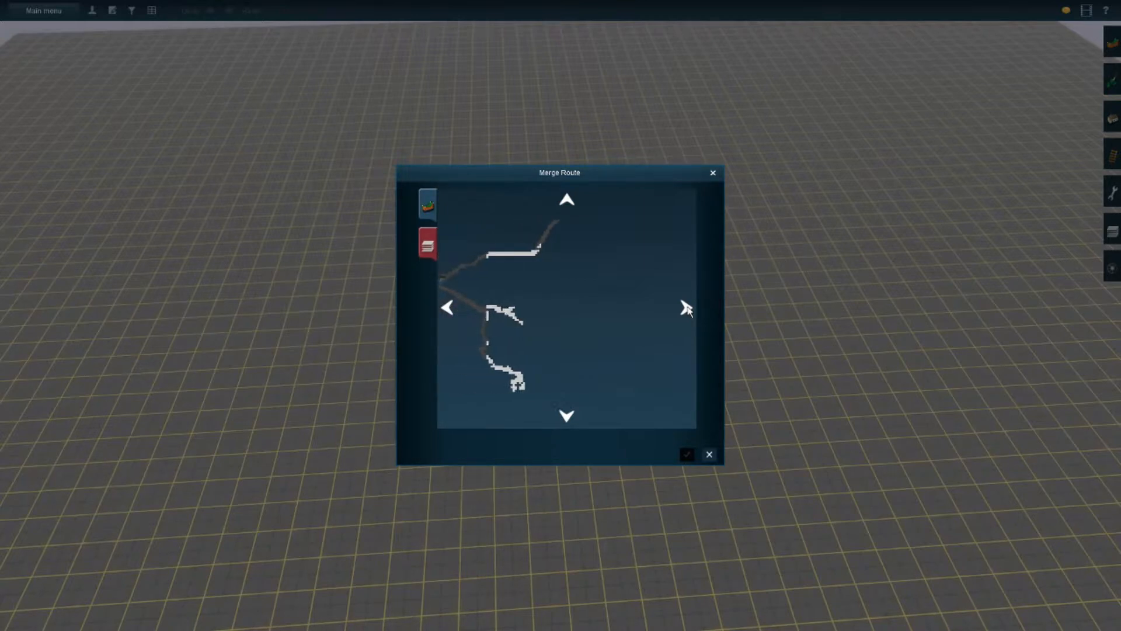
Step: Zoom in on the incoming track layout and rename the duplicate route layer in the Layers list with '1'
click(686, 307)
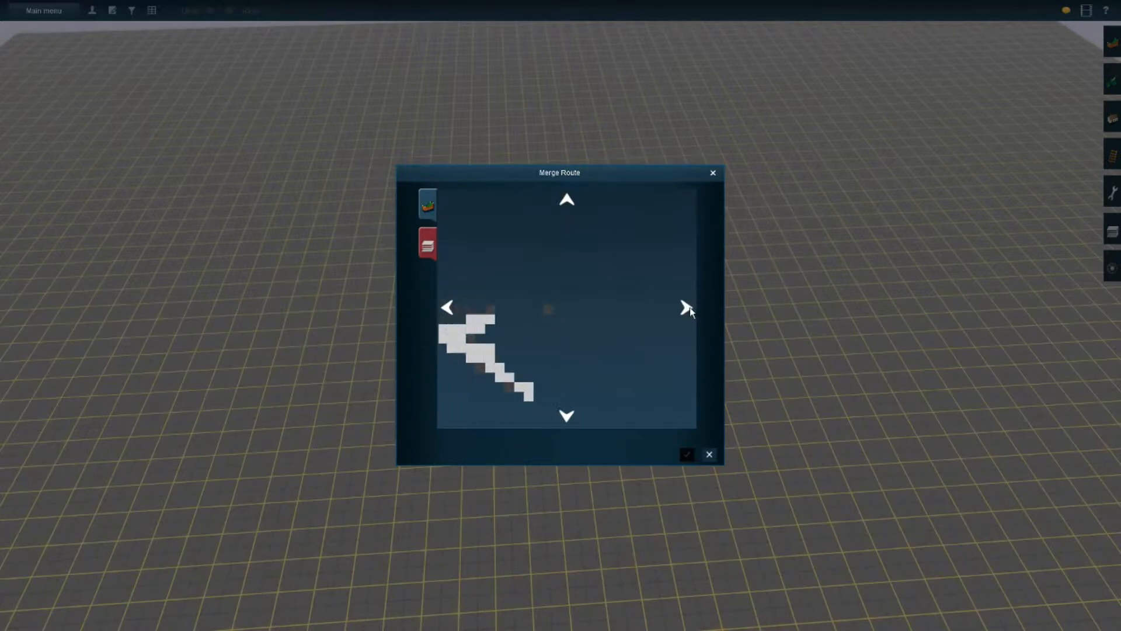
click(566, 416)
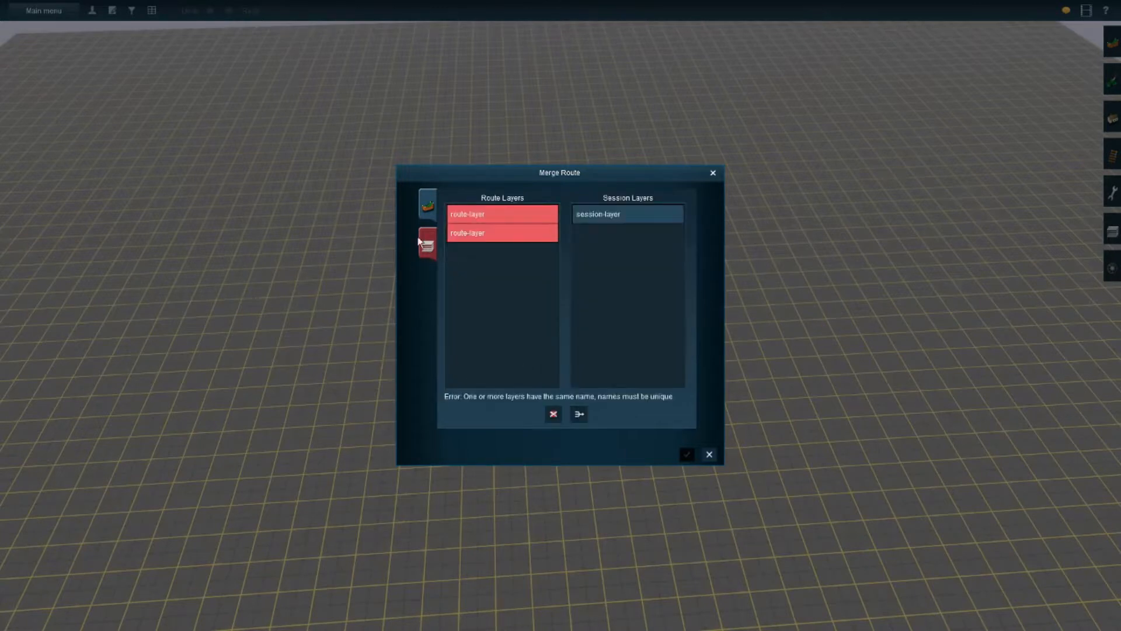
click(501, 213)
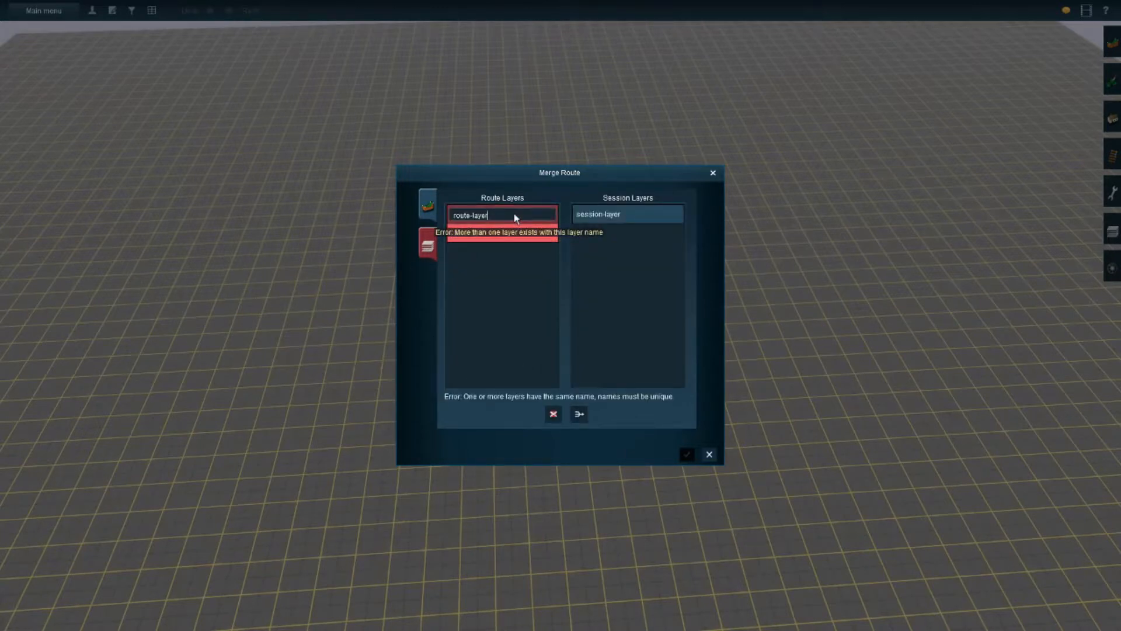
text(1)
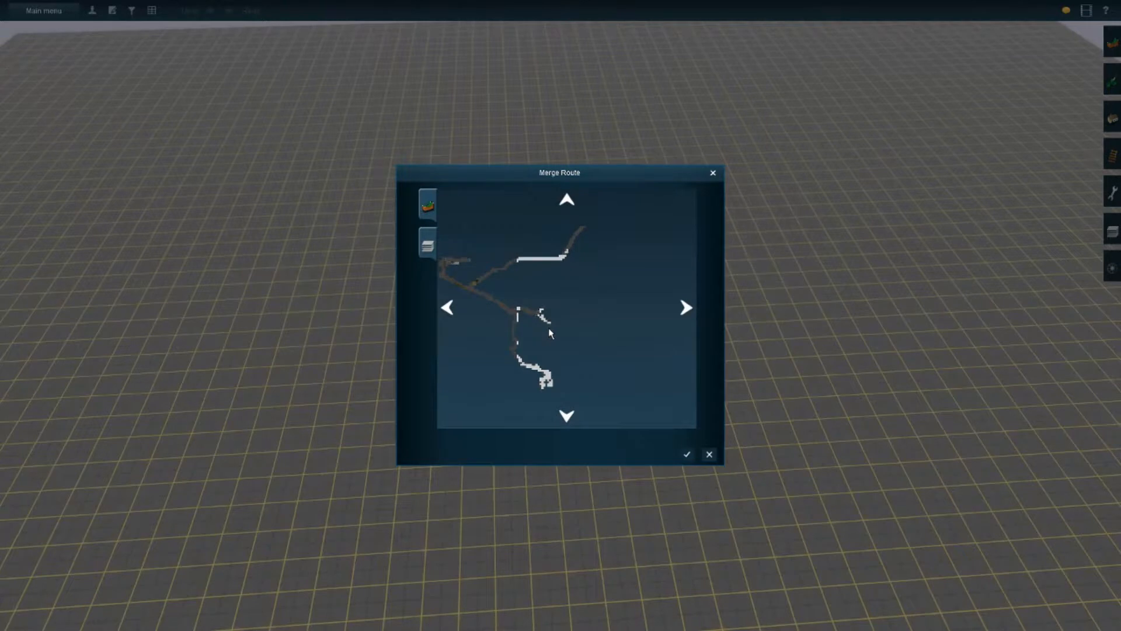
mouse_move(583, 342)
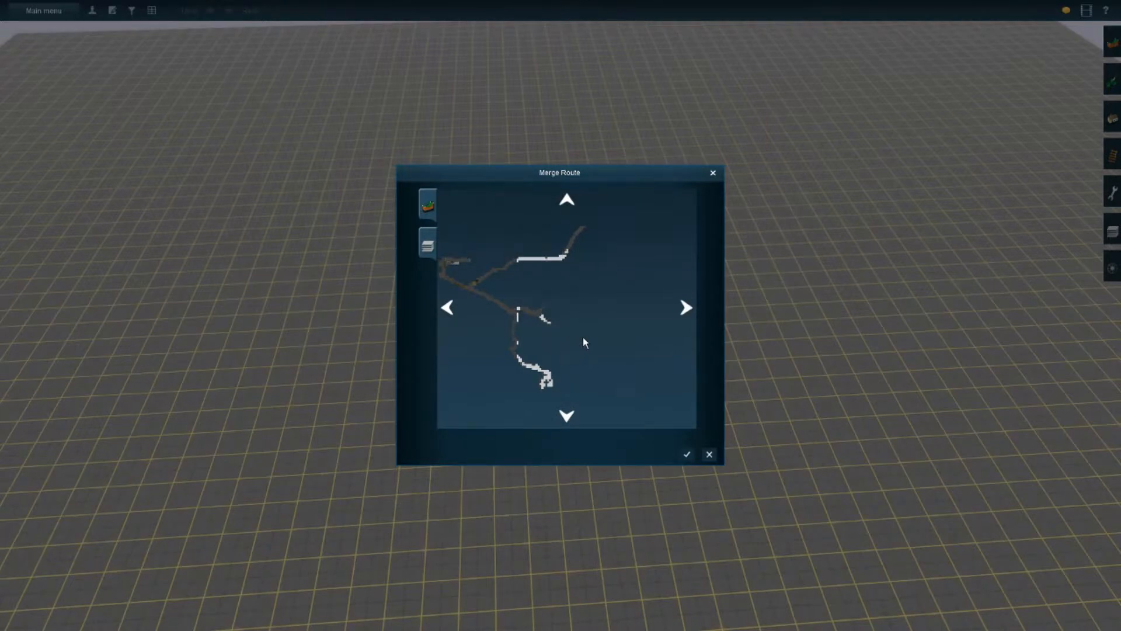
Step: Zoom in on the merge map to check the merged track placement
click(567, 200)
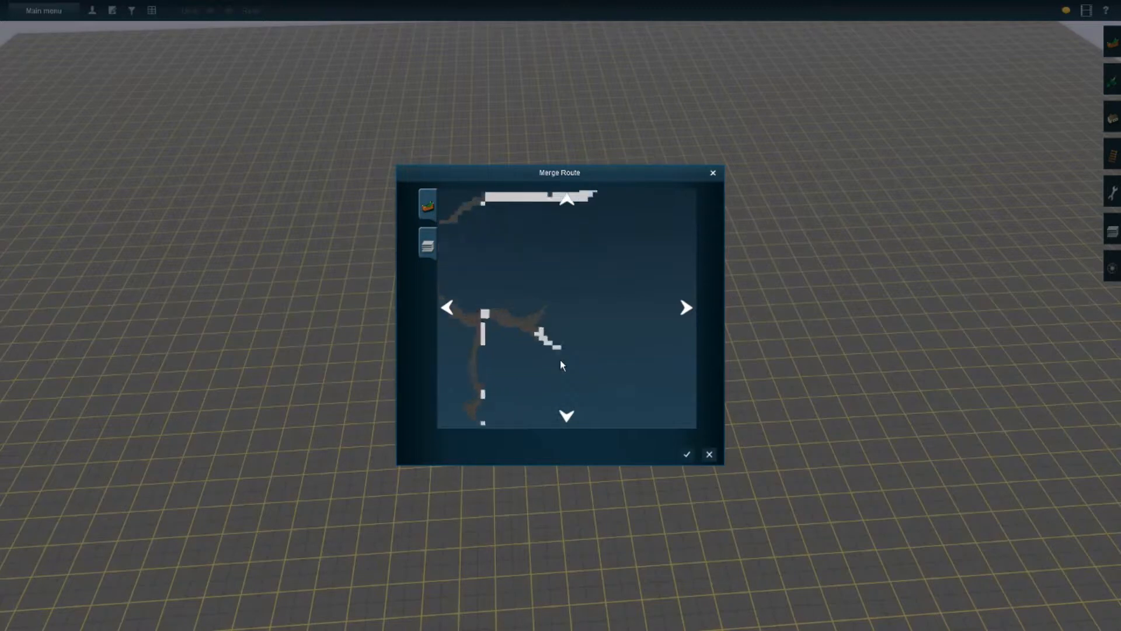
mouse_move(550, 277)
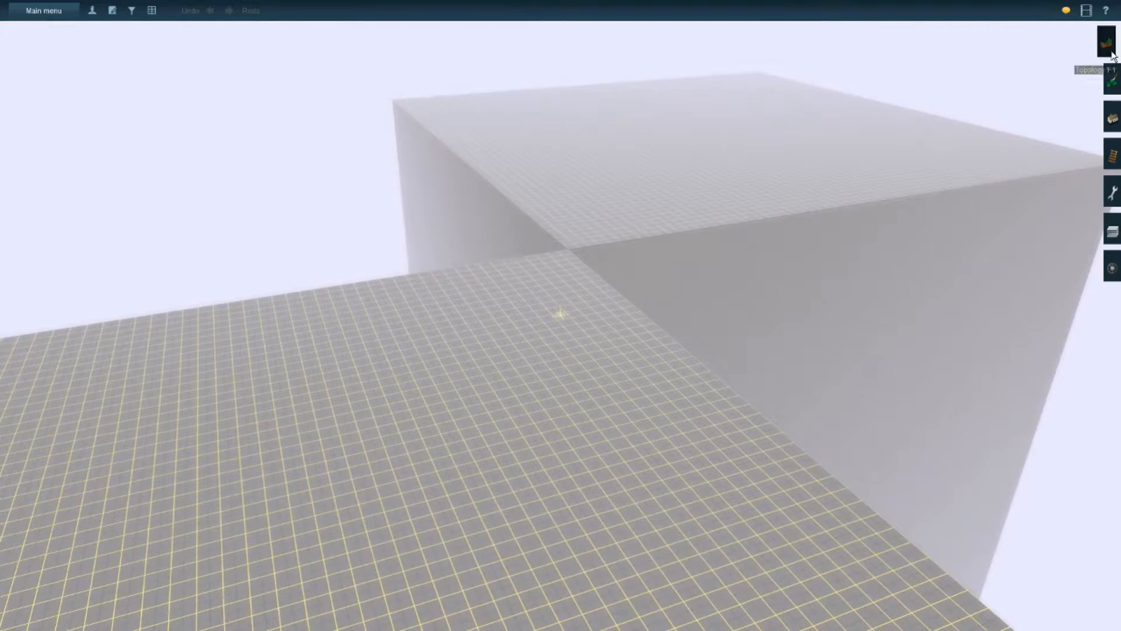
Step: Delete the empty base ground section and confirm the warning
click(1106, 41)
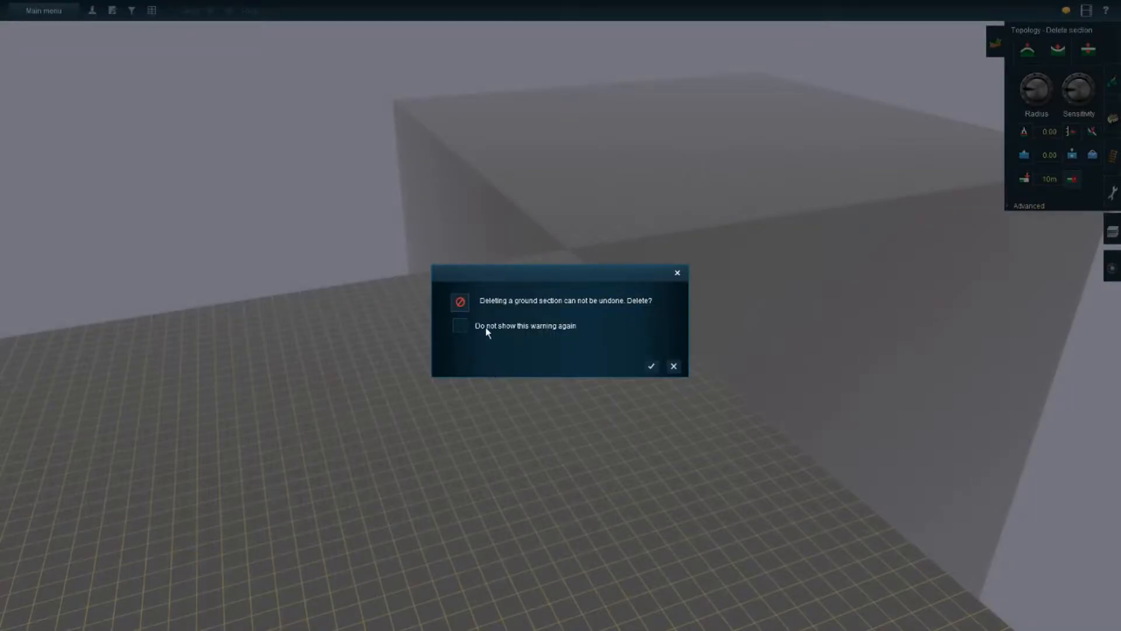
click(650, 366)
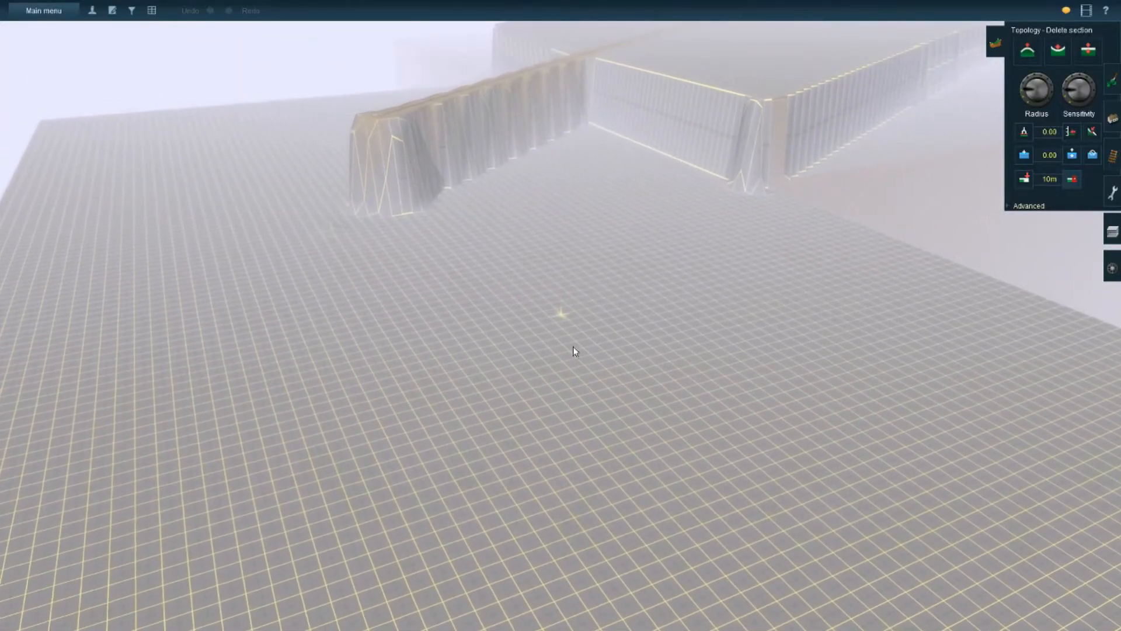
Step: Save the merged route, overwriting the existing 00 test route
click(43, 11)
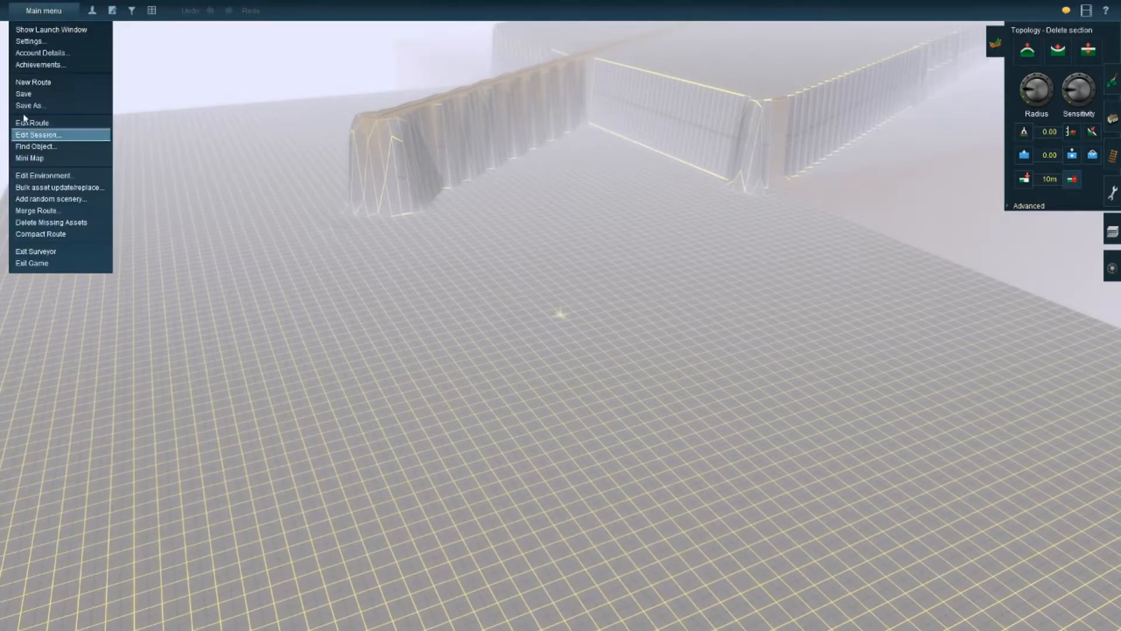
click(30, 105)
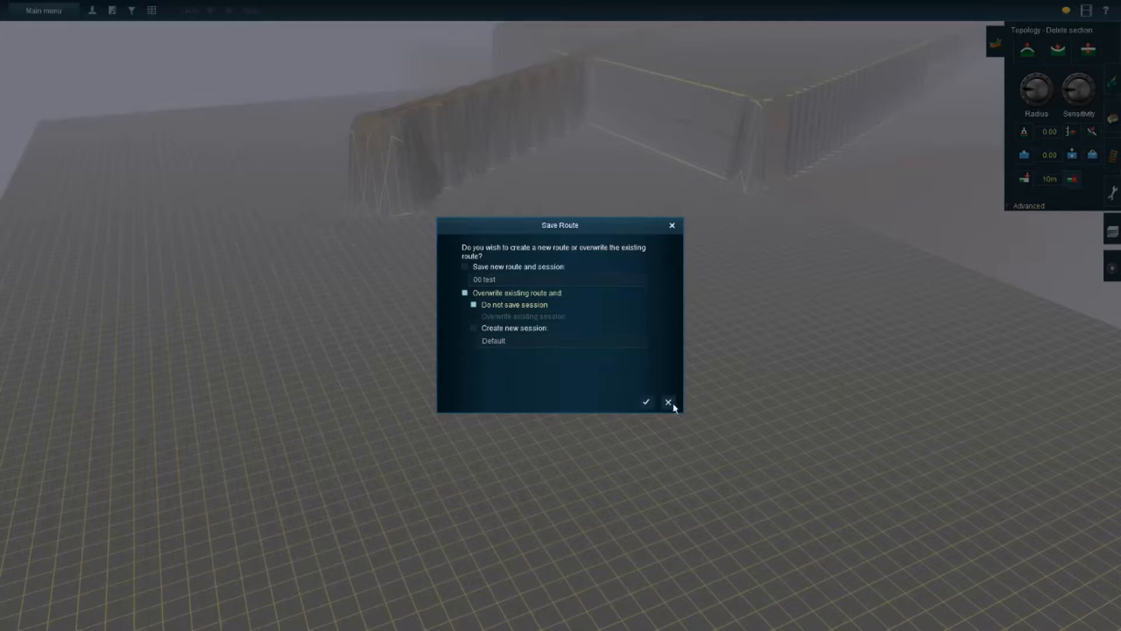
click(646, 401)
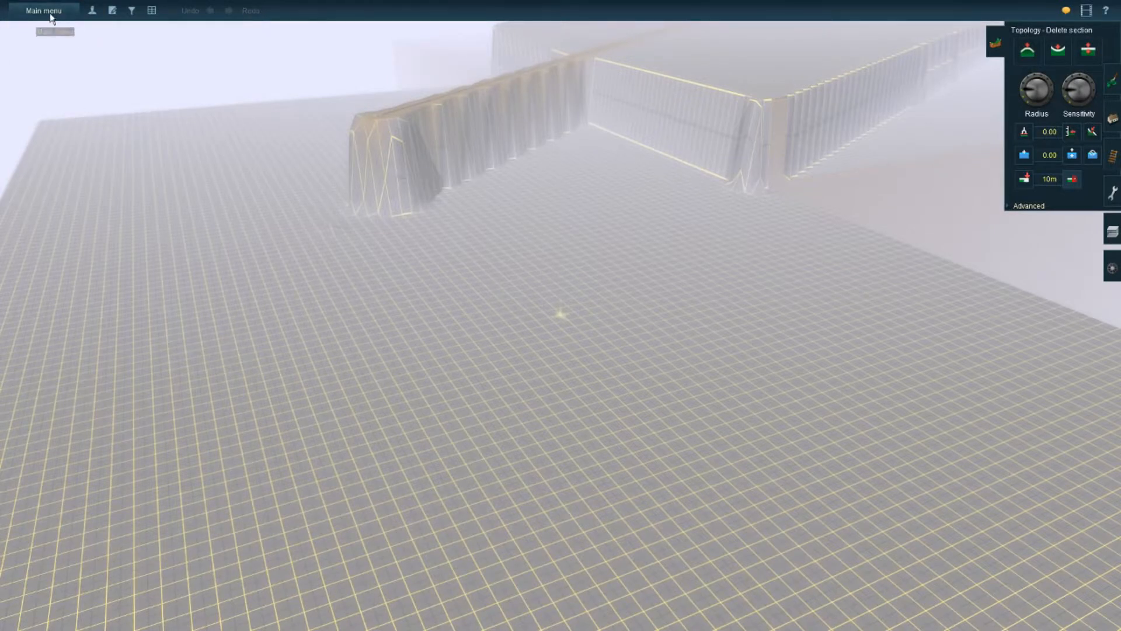
Step: Exit Surveyor without saving again, returning to Select Route
click(44, 11)
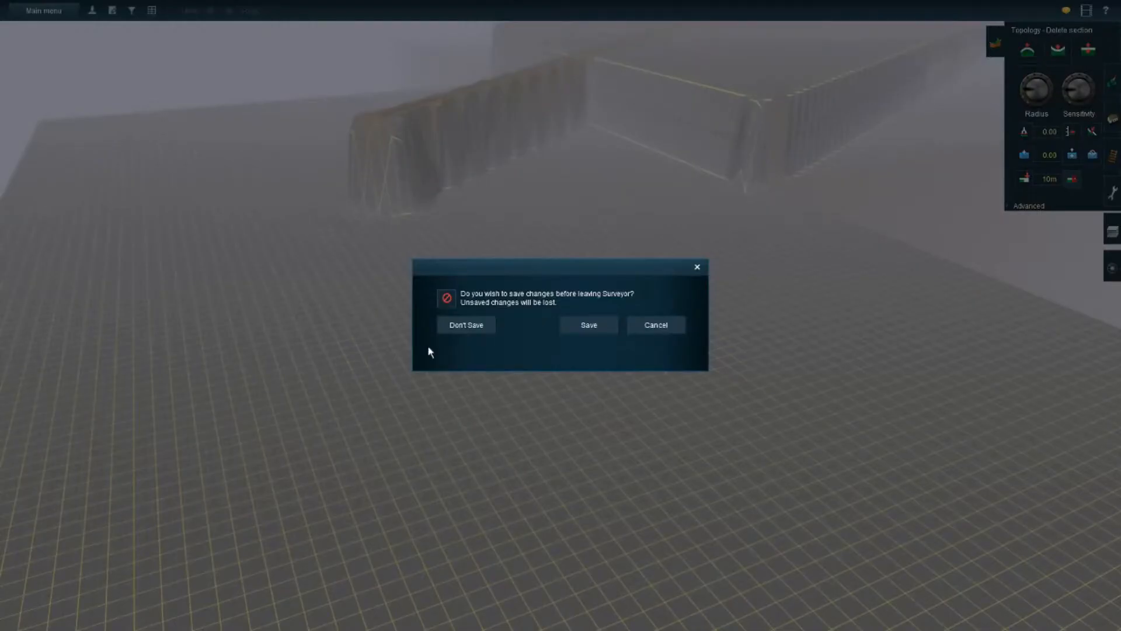
click(466, 324)
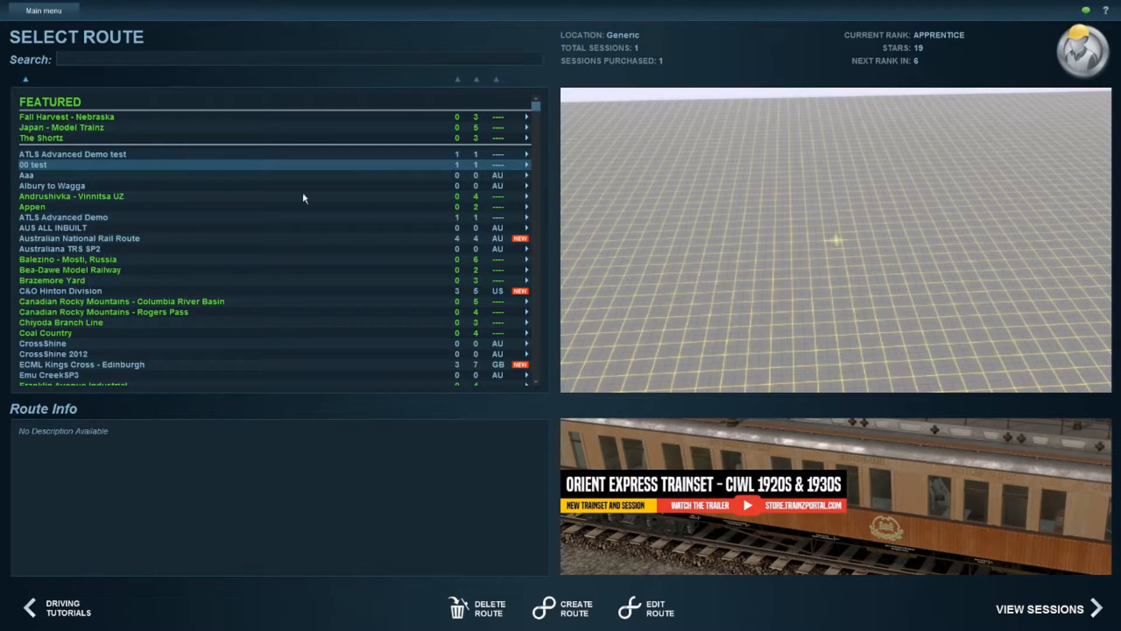
mouse_move(17, 166)
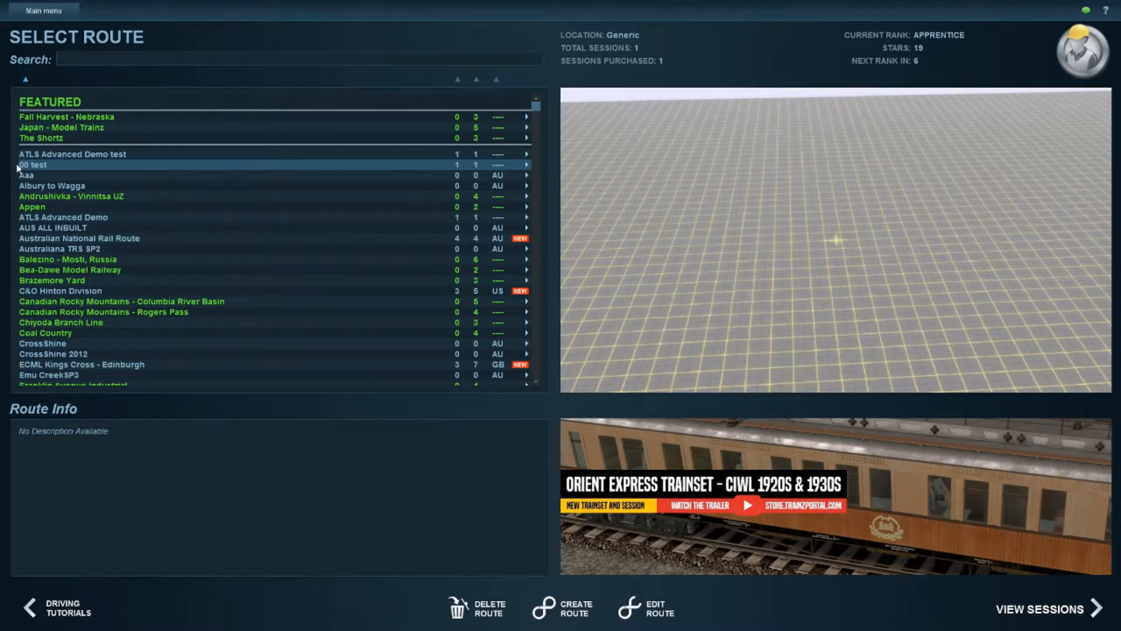
mouse_move(533, 175)
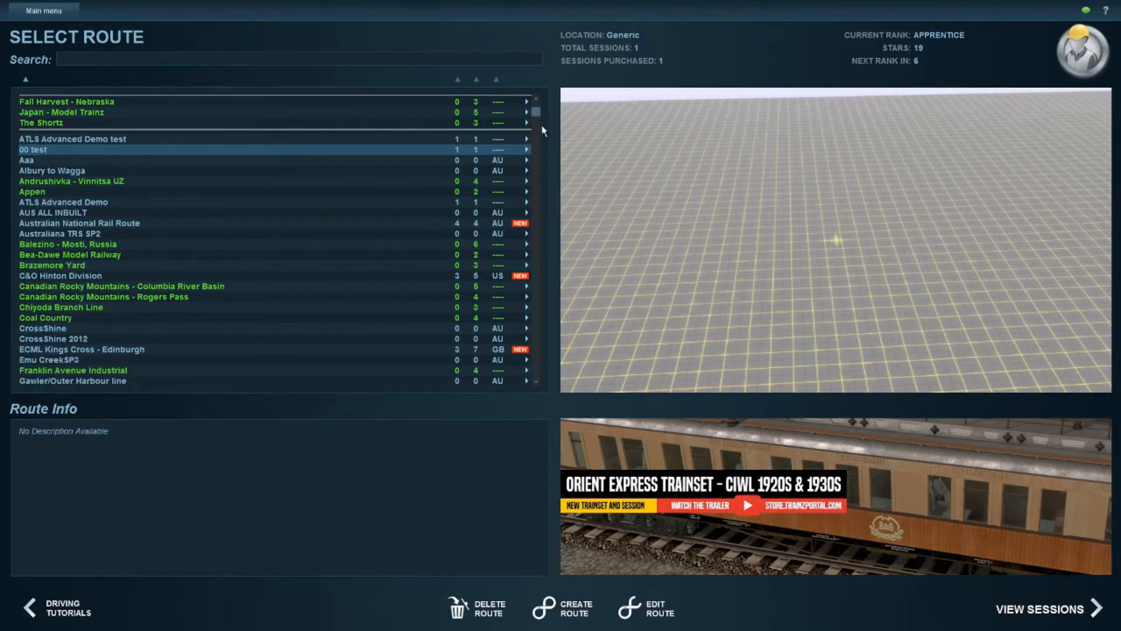
Step: Open the SARN4T route's sessions, choose 'Screenshot time' and return to the route list
scroll(down, 3)
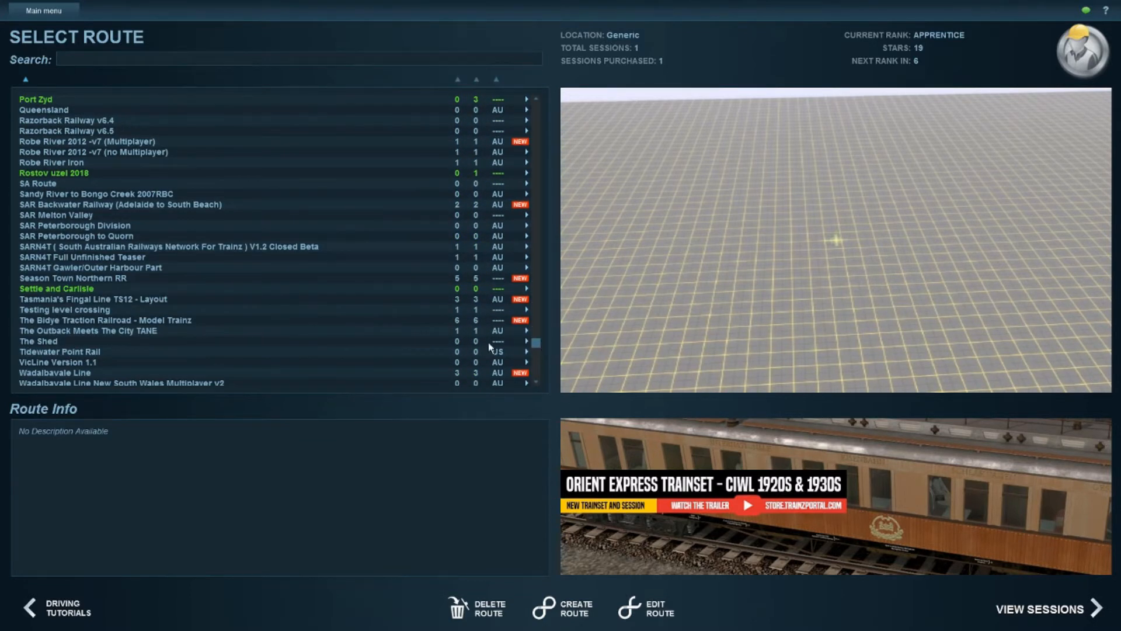
click(165, 246)
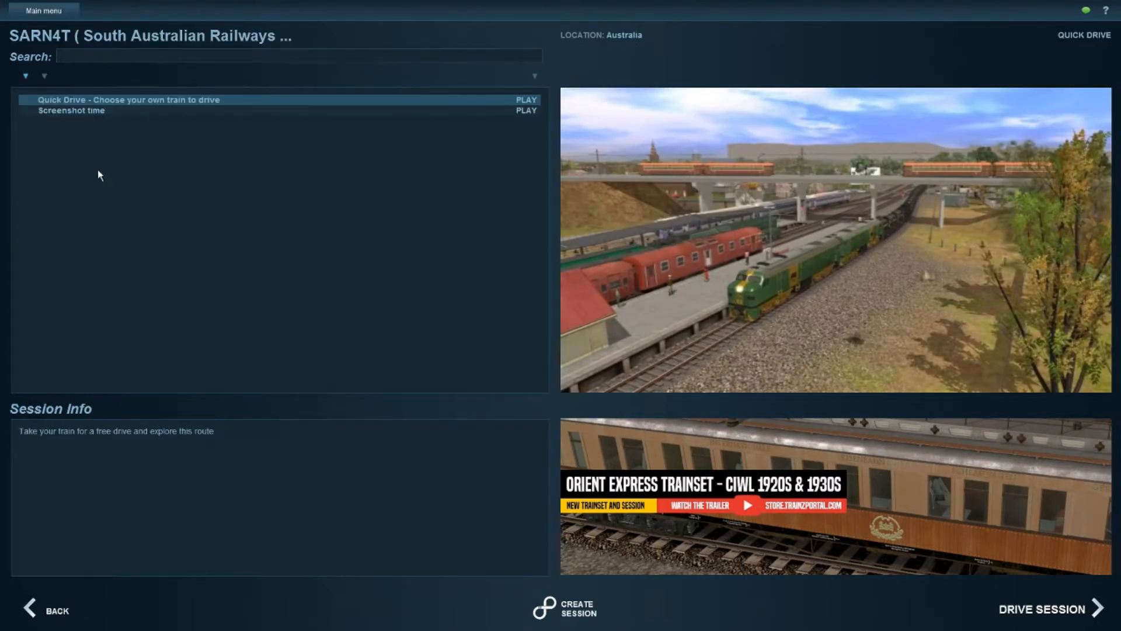
click(70, 110)
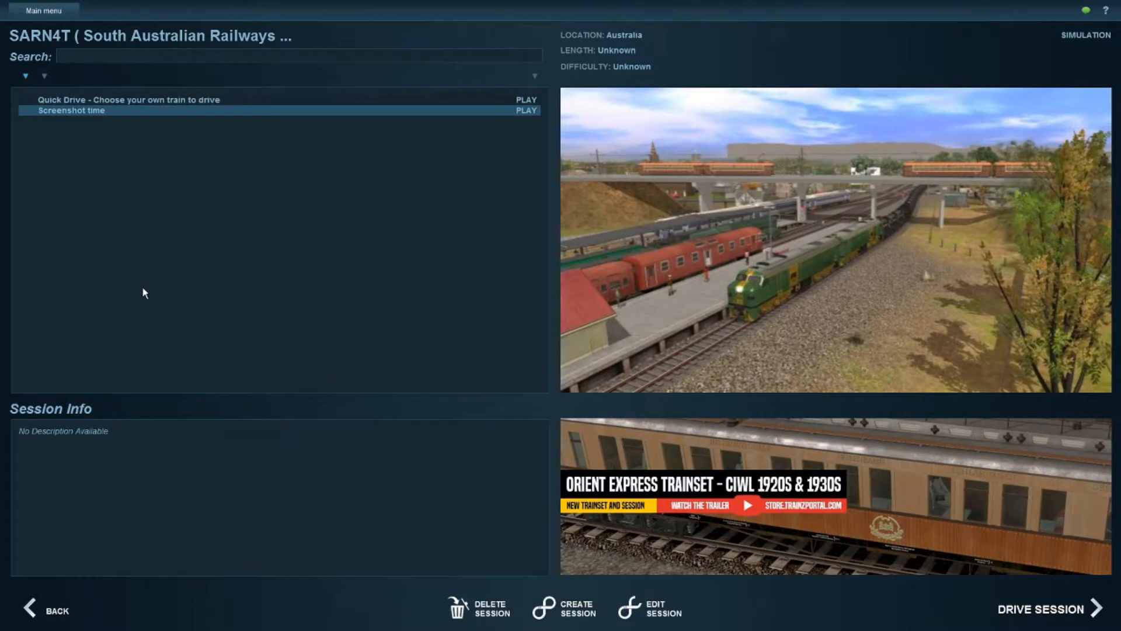
mouse_move(427, 159)
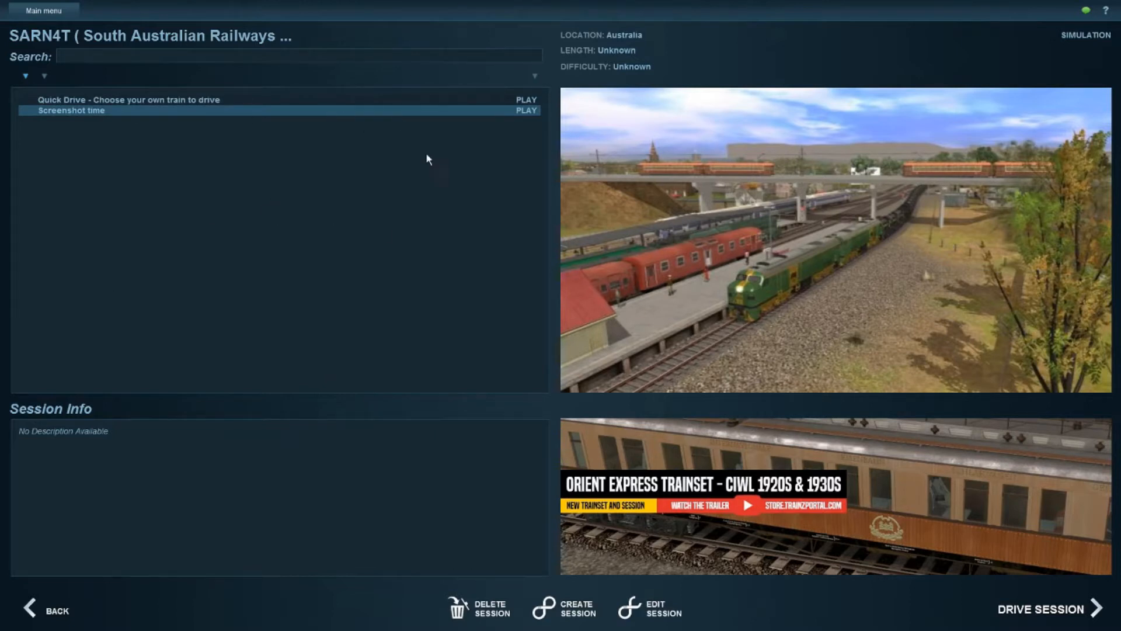
mouse_move(416, 95)
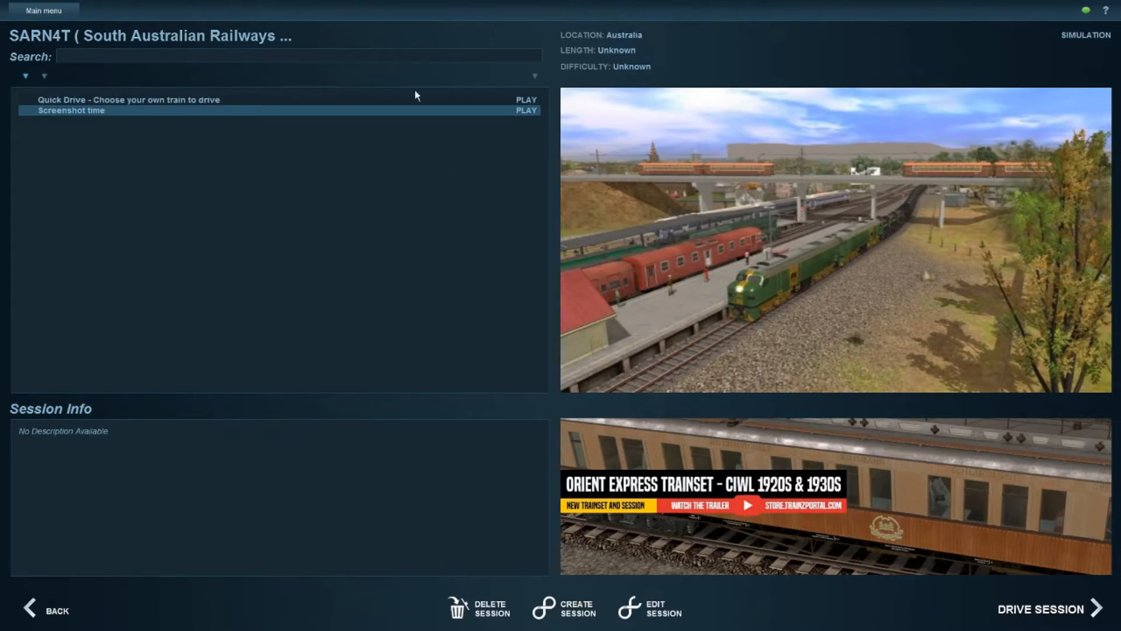
mouse_move(71, 530)
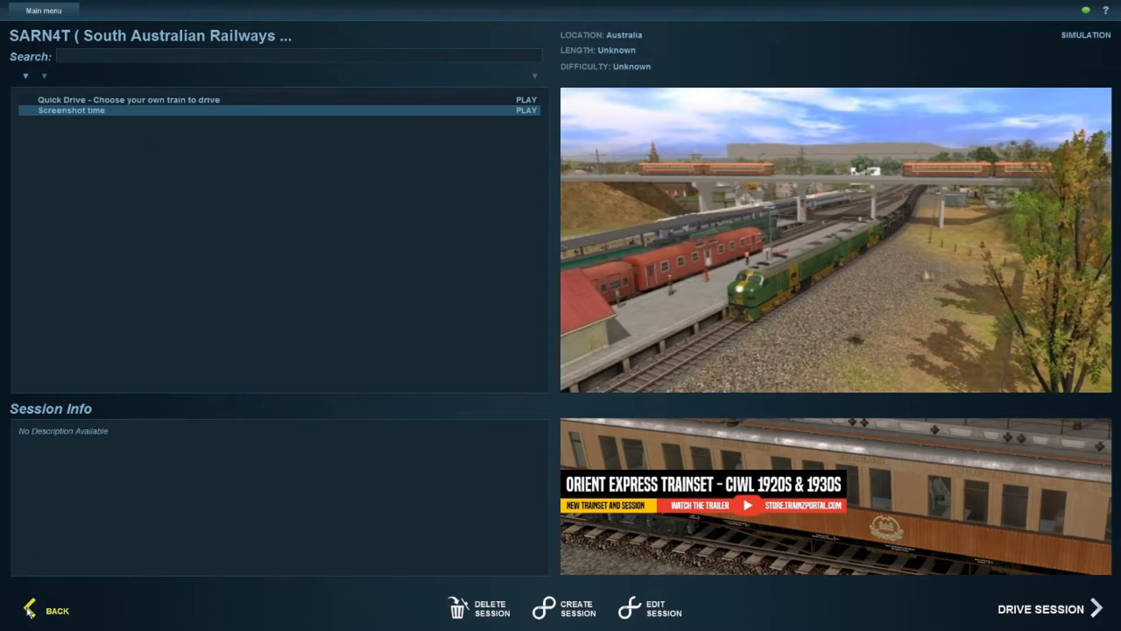
click(56, 614)
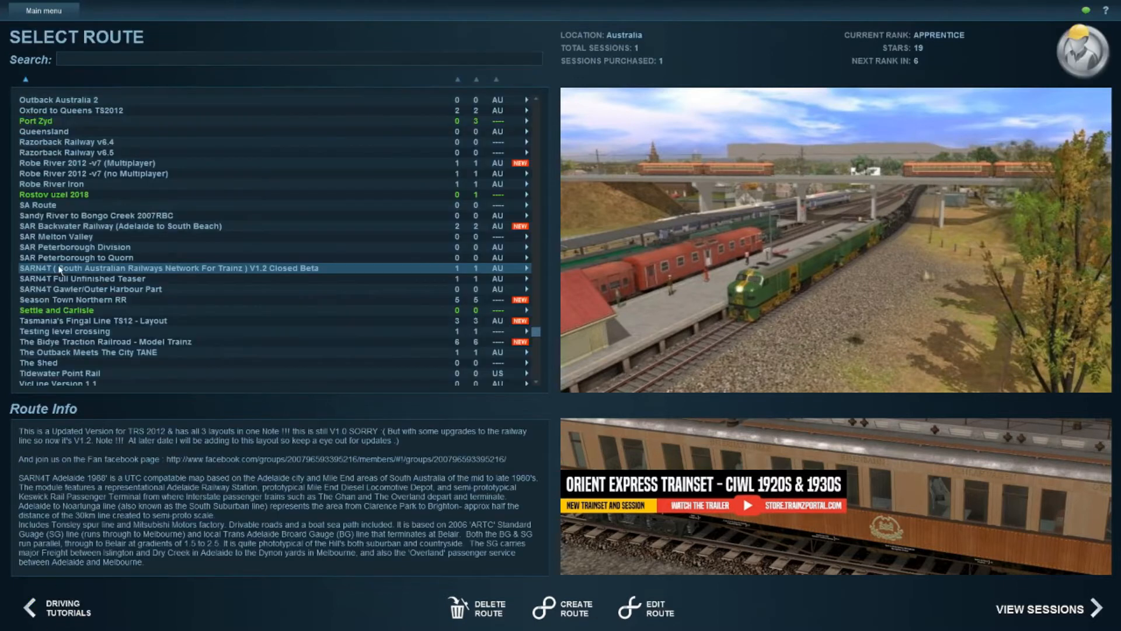
mouse_move(646, 620)
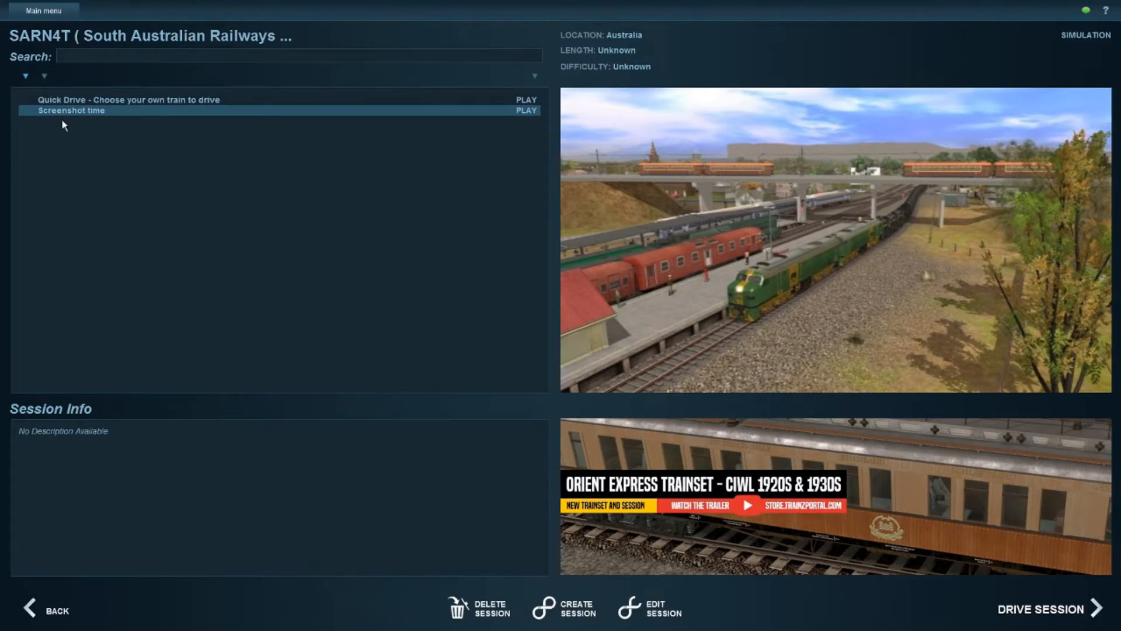
mouse_move(533, 187)
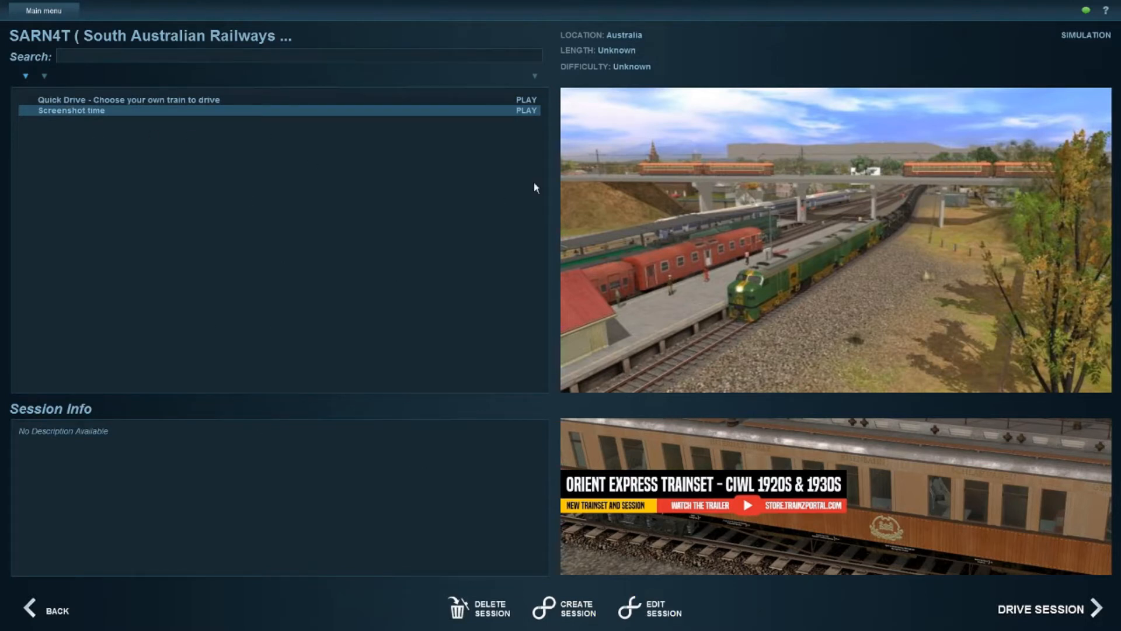
mouse_move(680, 171)
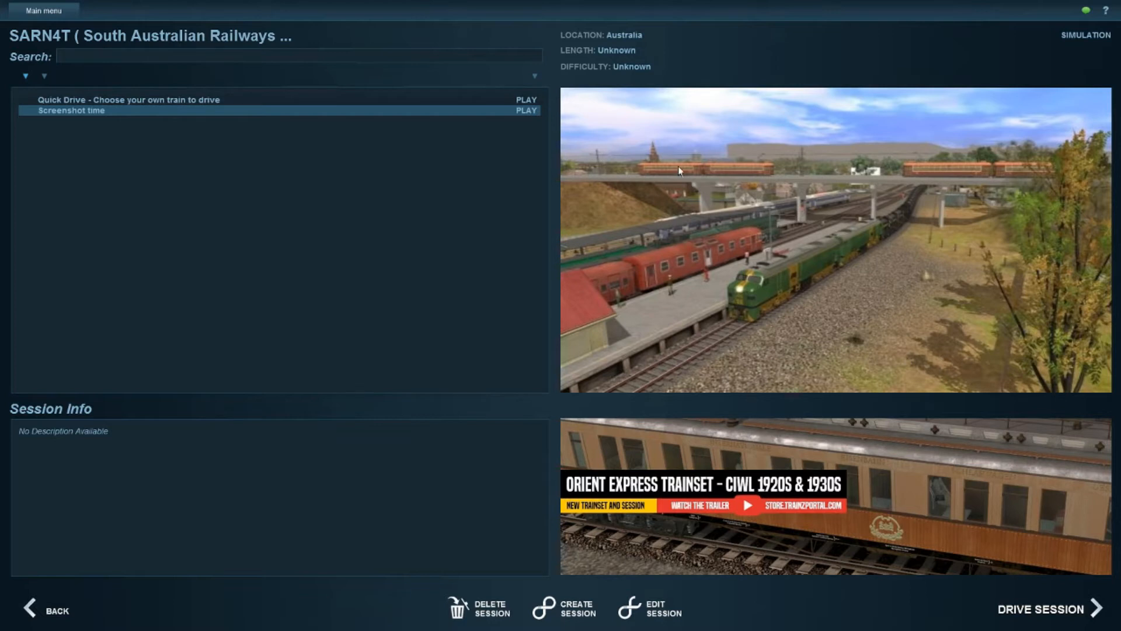
mouse_move(113, 127)
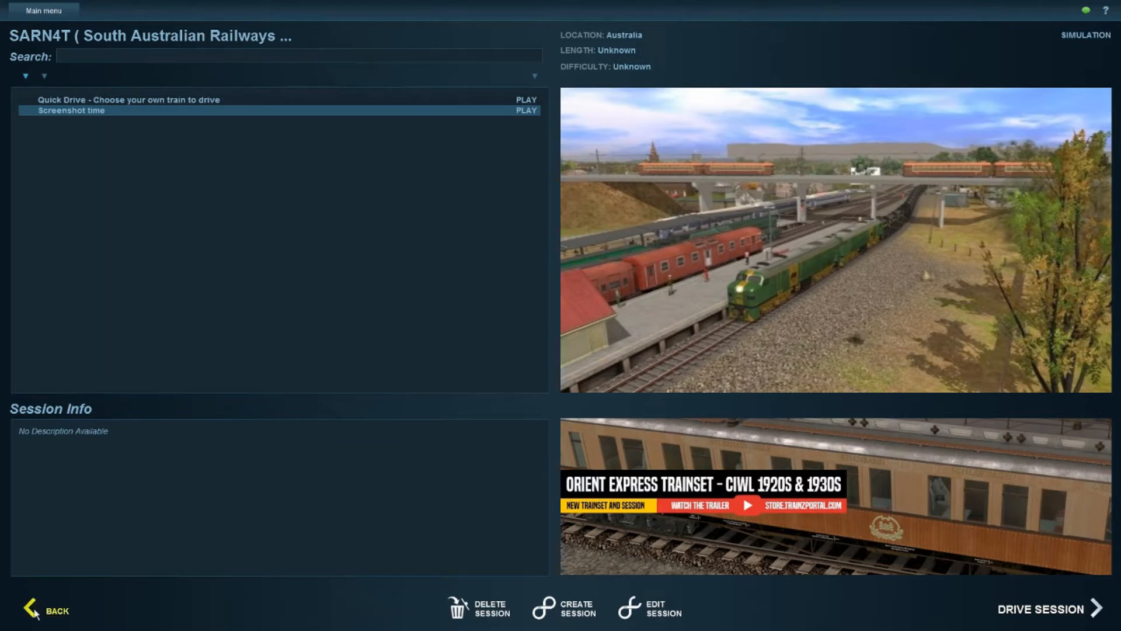
click(48, 613)
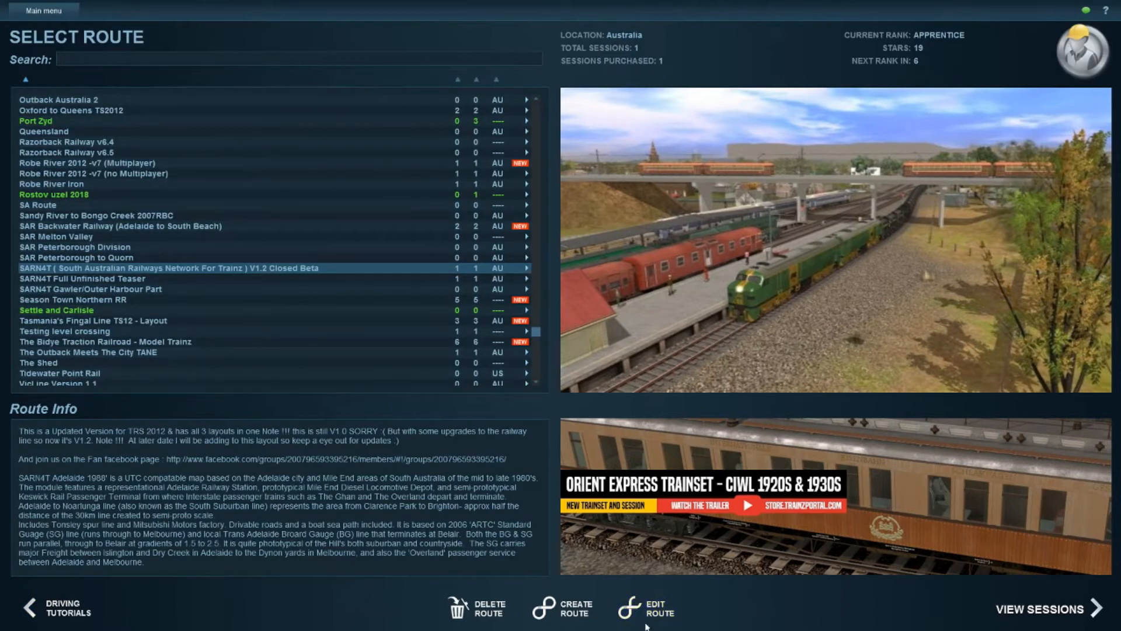
mouse_move(656, 609)
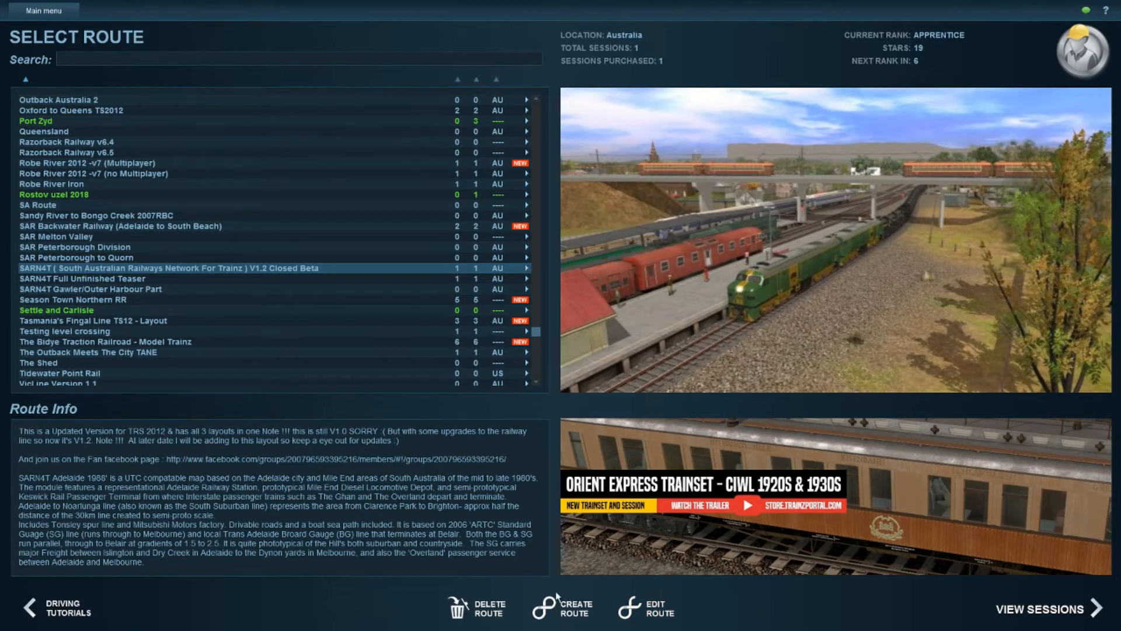
mouse_move(278, 617)
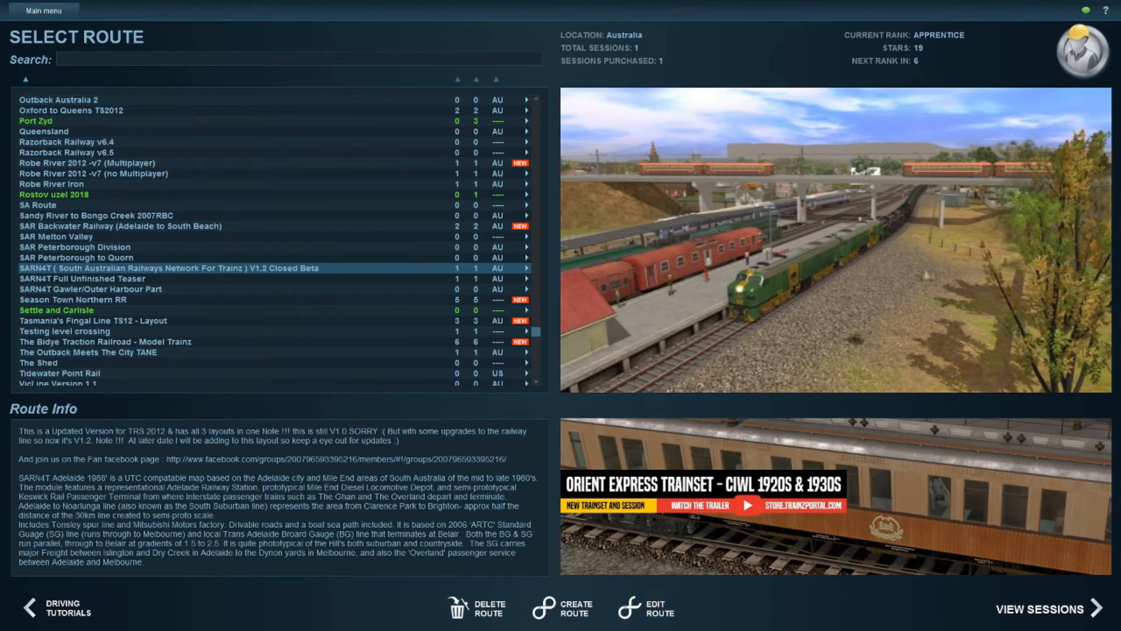
mouse_move(598, 259)
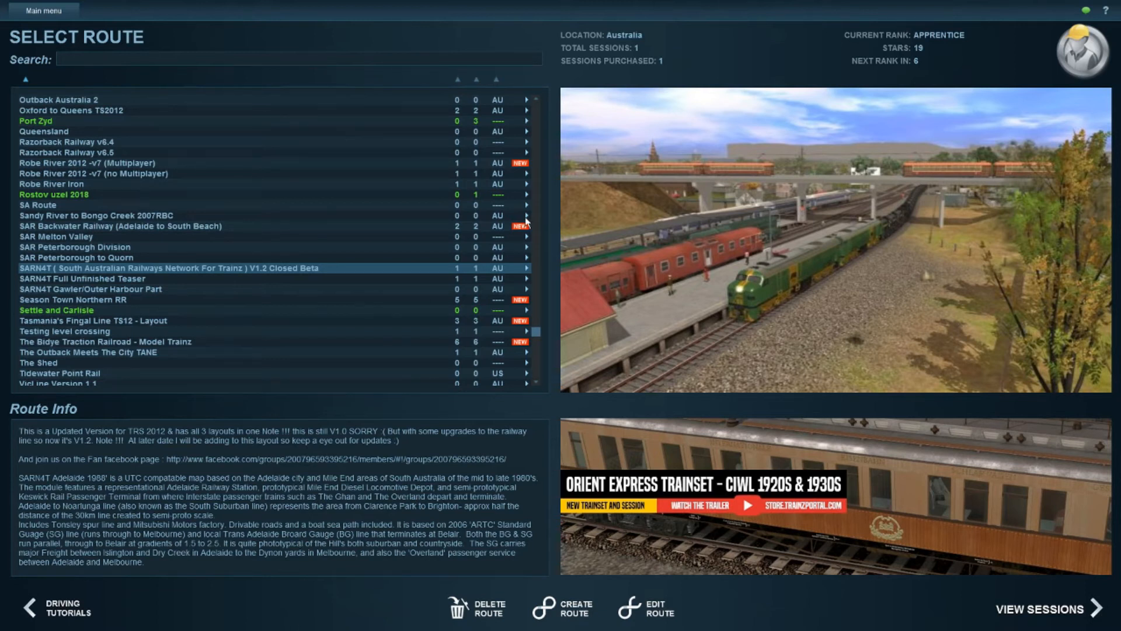
mouse_move(537, 339)
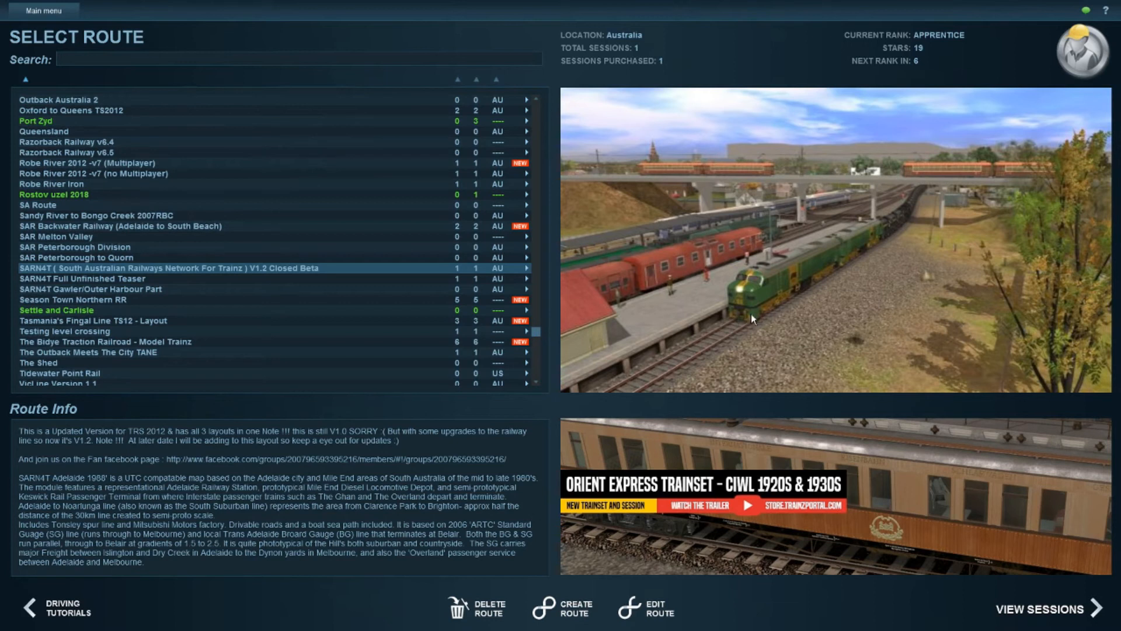
mouse_move(604, 215)
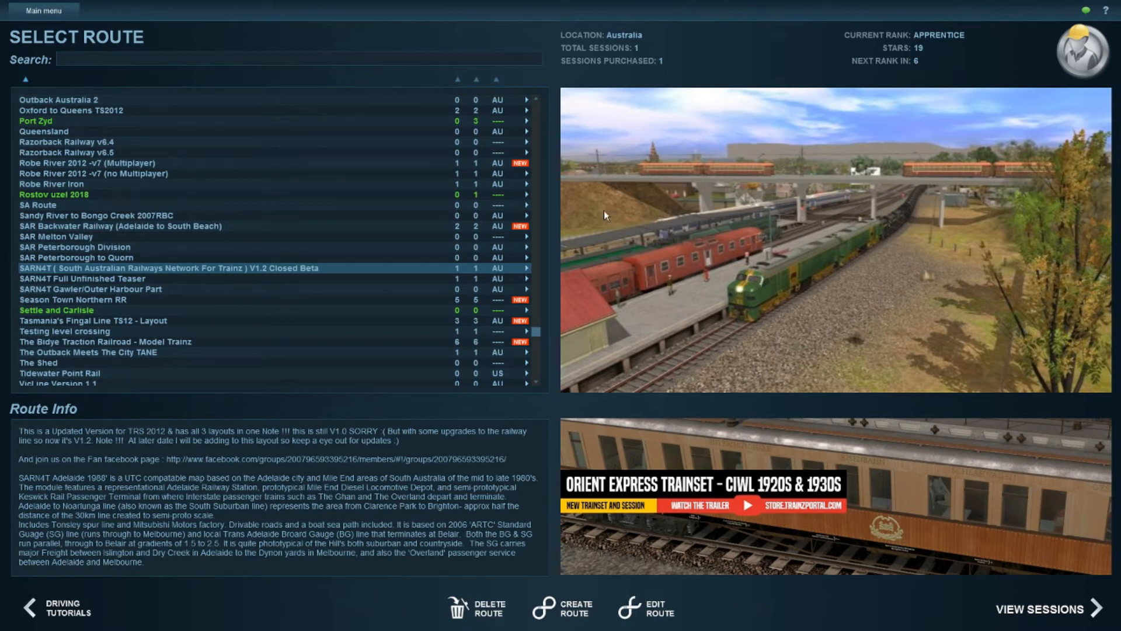
mouse_move(852, 383)
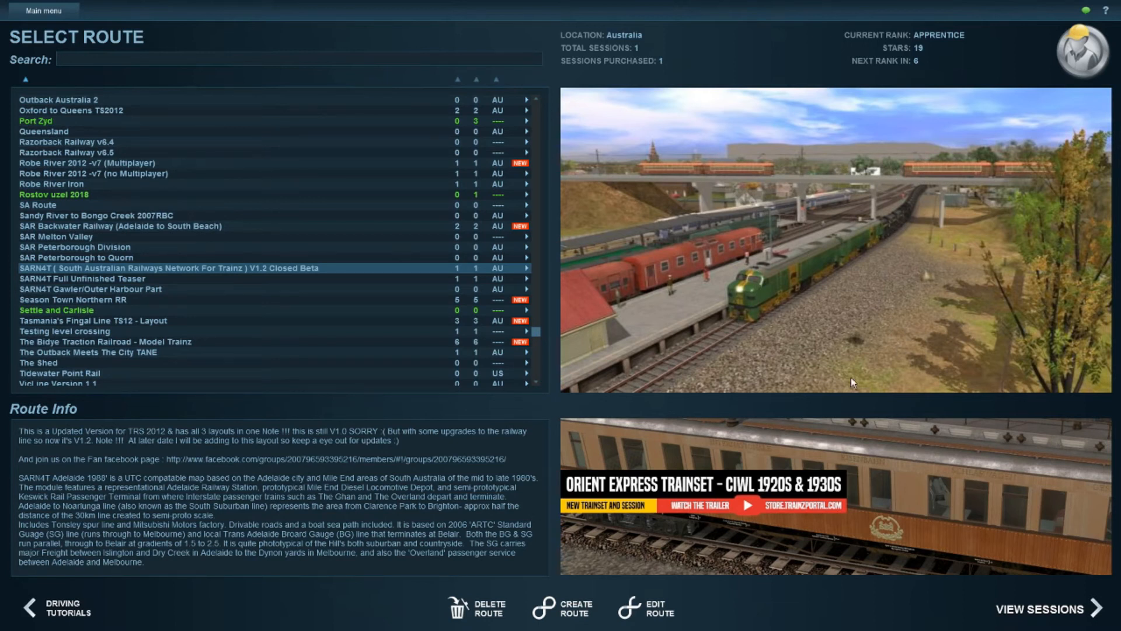
mouse_move(461, 464)
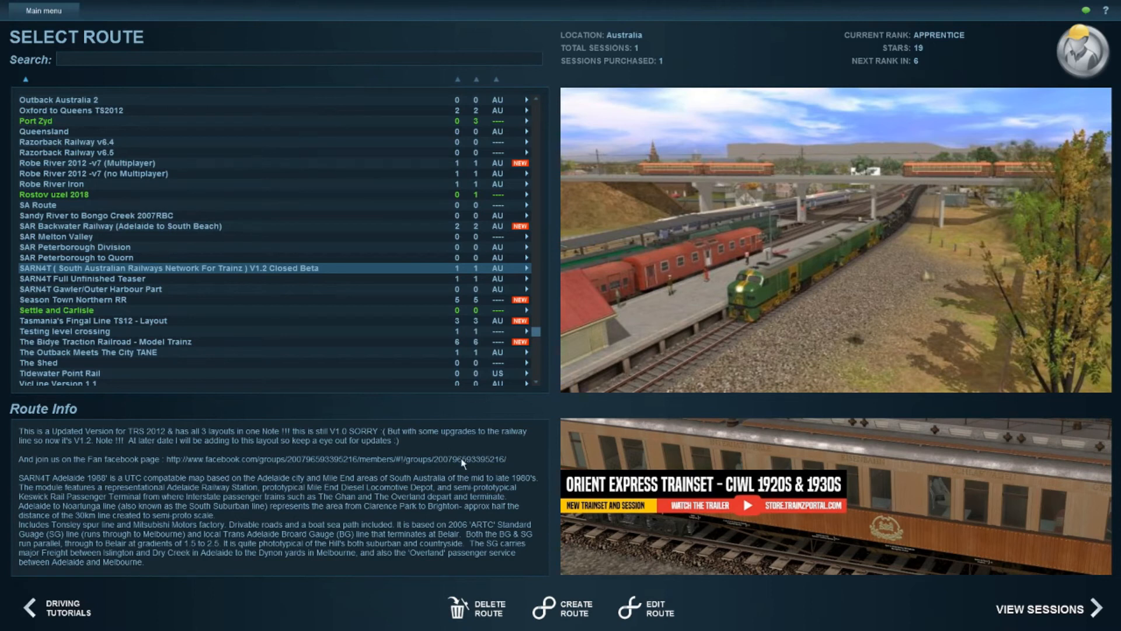
mouse_move(872, 230)
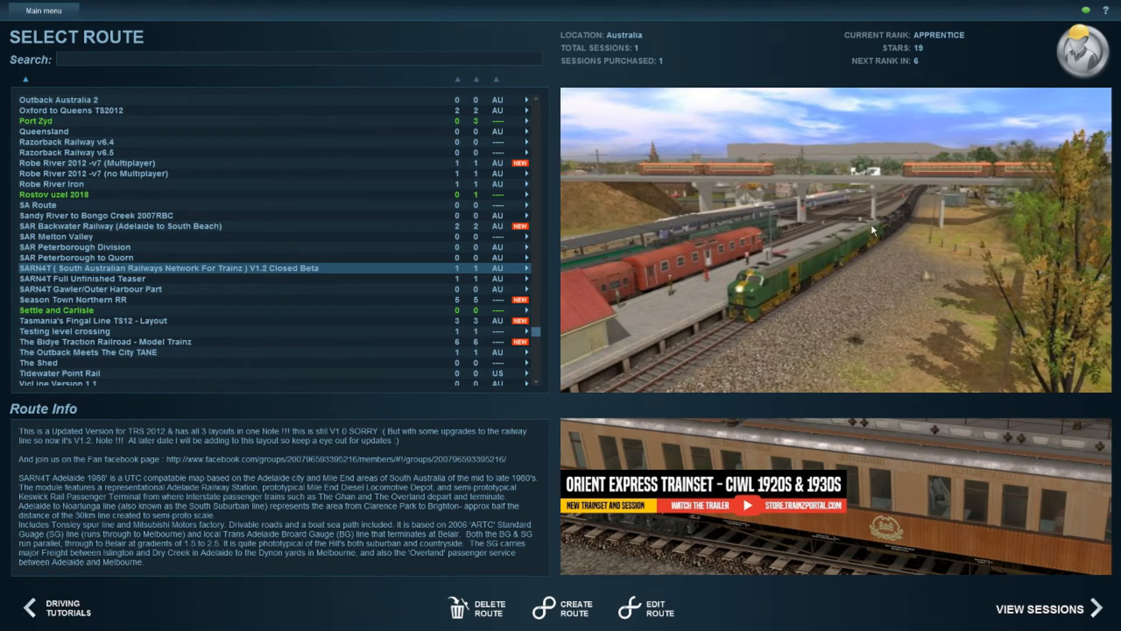